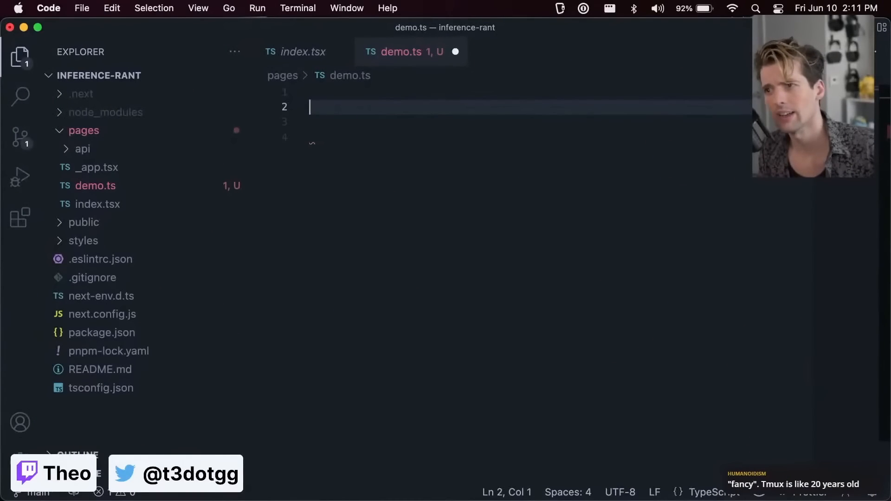
Write the comment '// Type inference vs explicit typings' and start a new line
text(// Type infe)
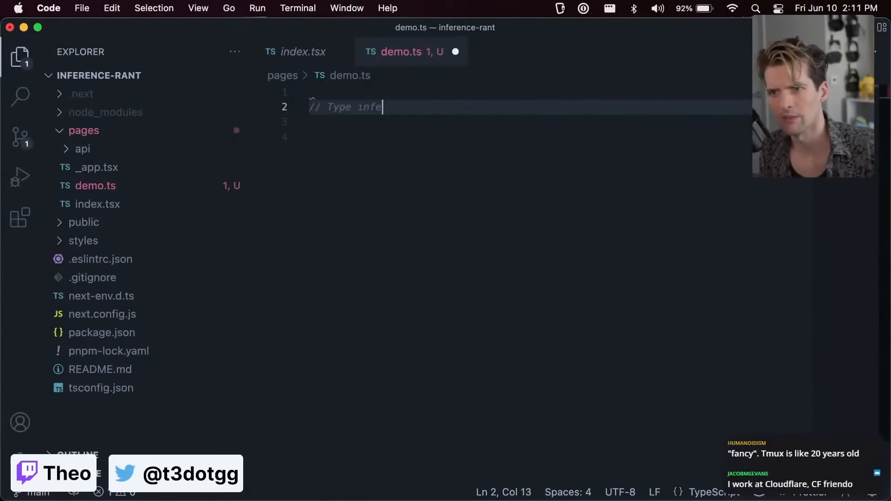
text(rence vs explicit typing)
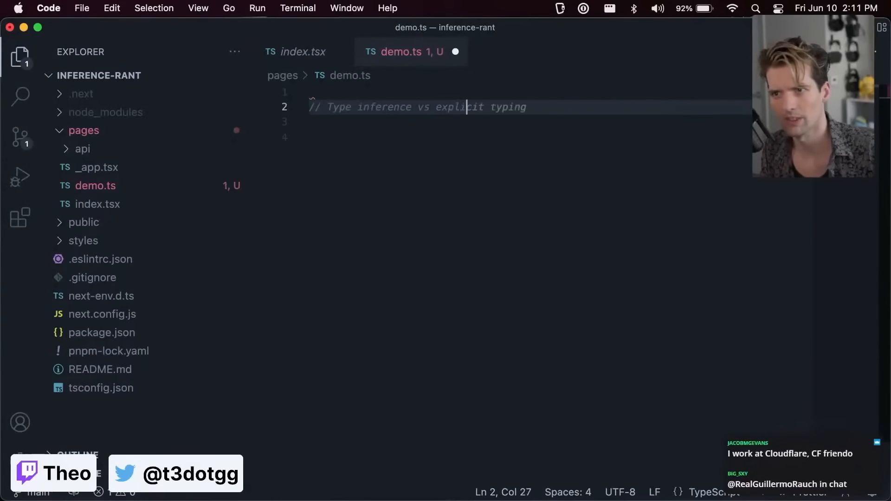
text(s)
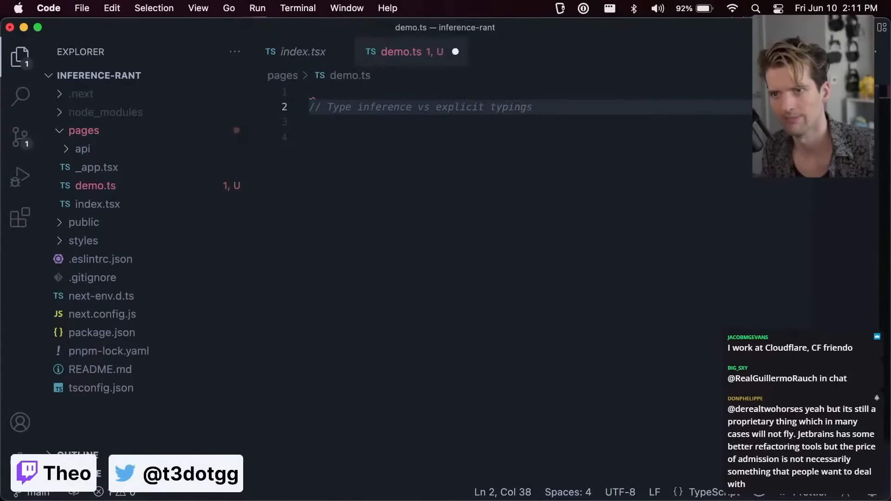
key(Return)
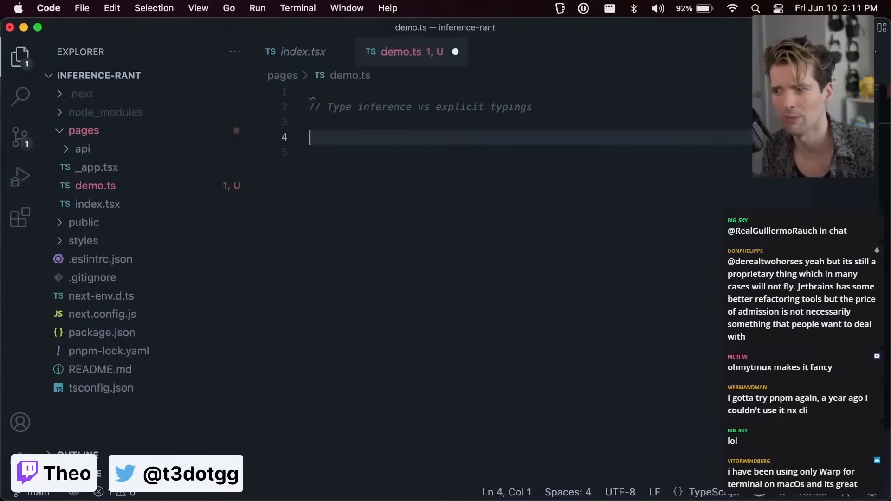
Write the first commented lines of the src/user folder listing, starting with index.ts
scroll(down, 3)
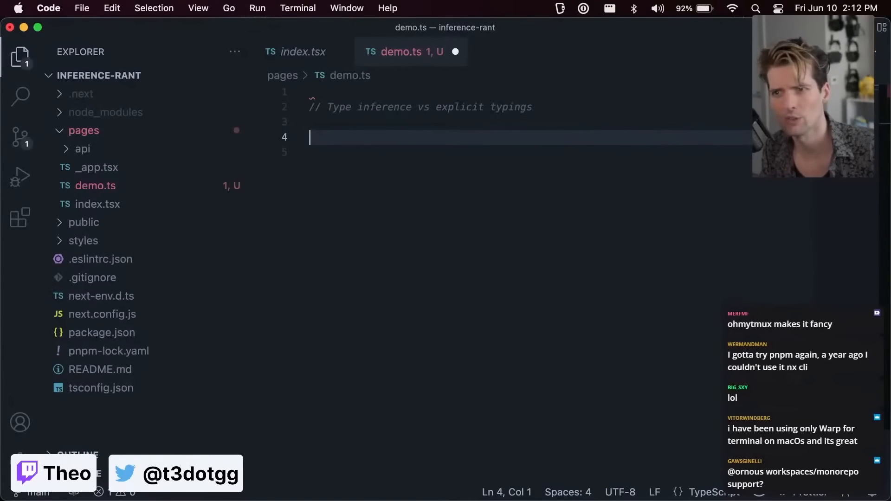
text(// Type inference is a feature of TypeScript that allows the compiler to)
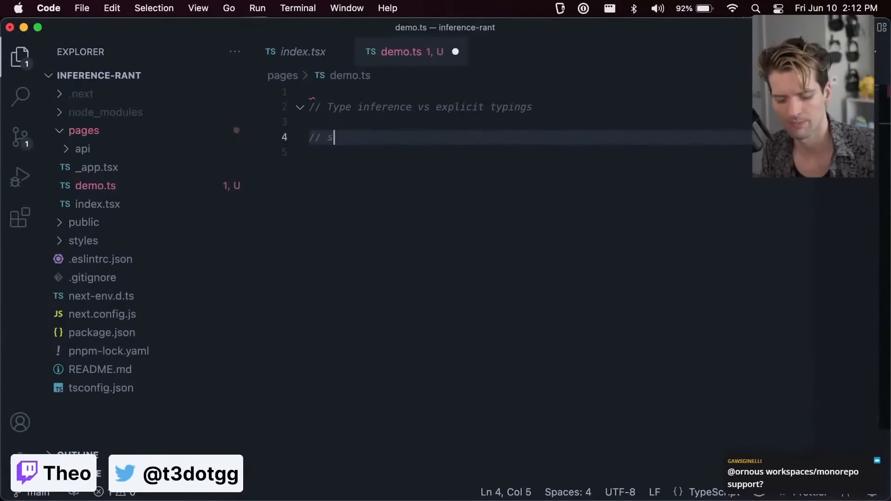
text(rc/pages/demo.ts)
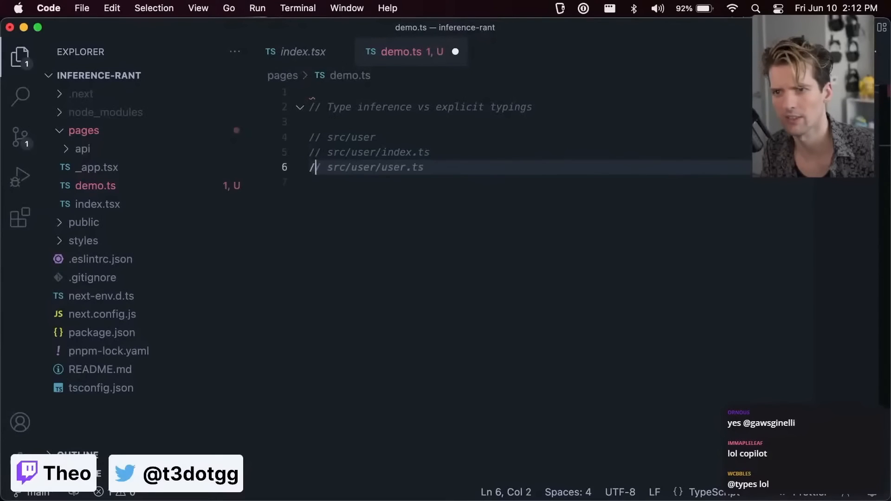
key(Backspace)
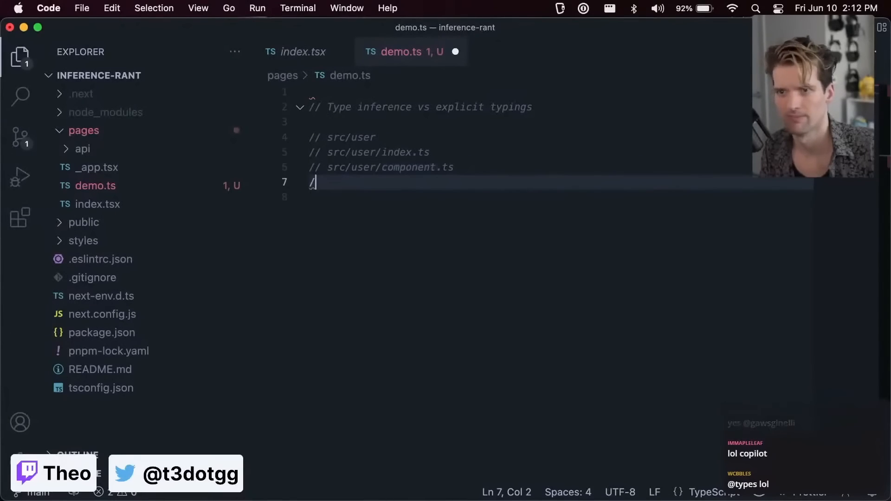
Add the remaining comment lines for component.ts, api.ts and src/user/types.ts
text(// src/user/style.ts)
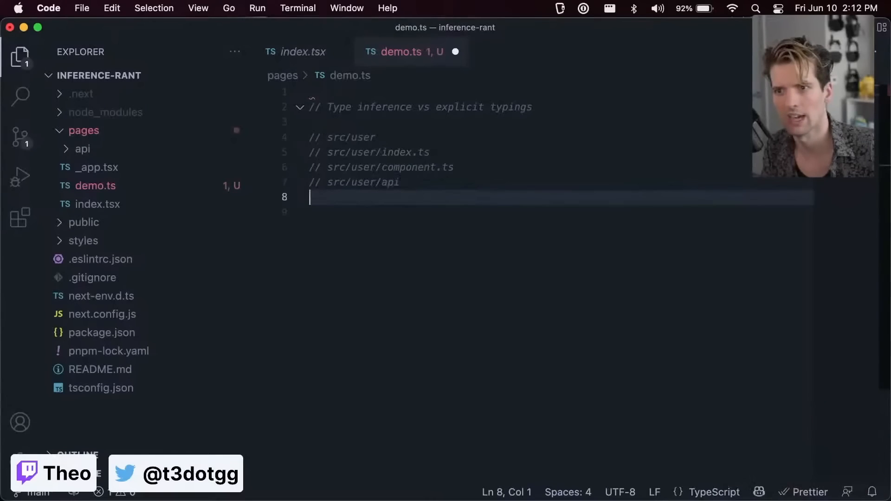
text(.ts)
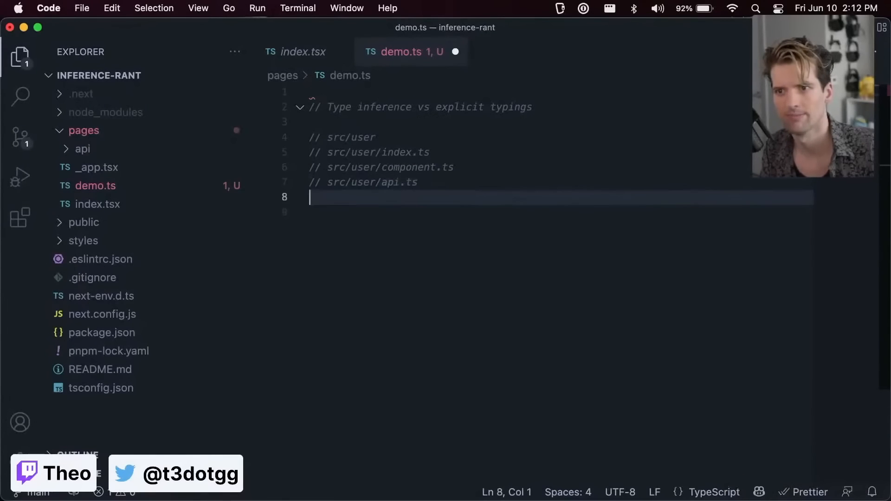
text(// src/user)
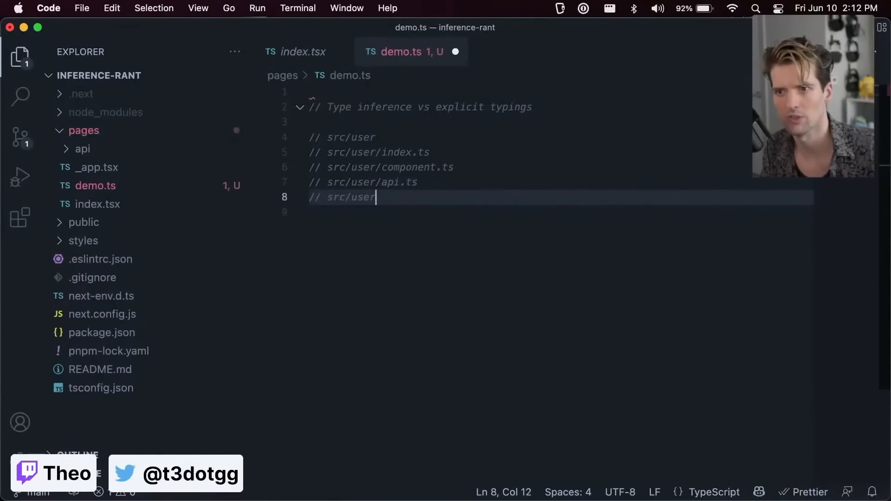
text(/types.ts)
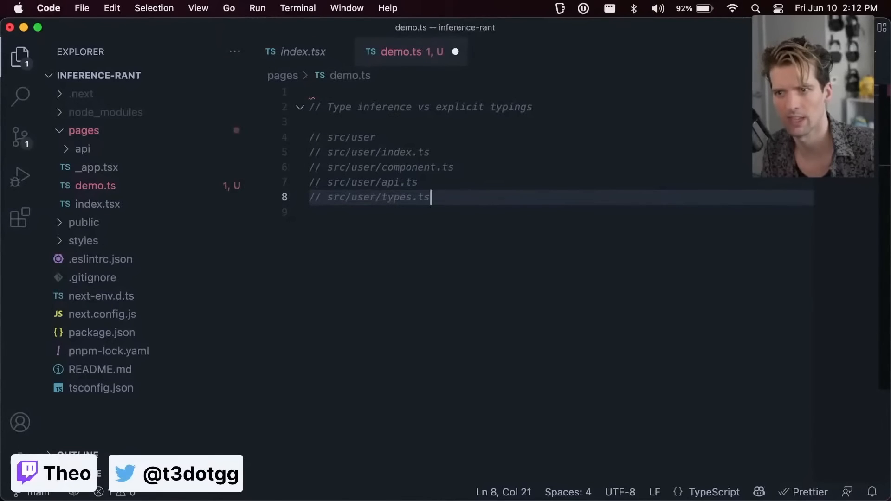
key(Return)
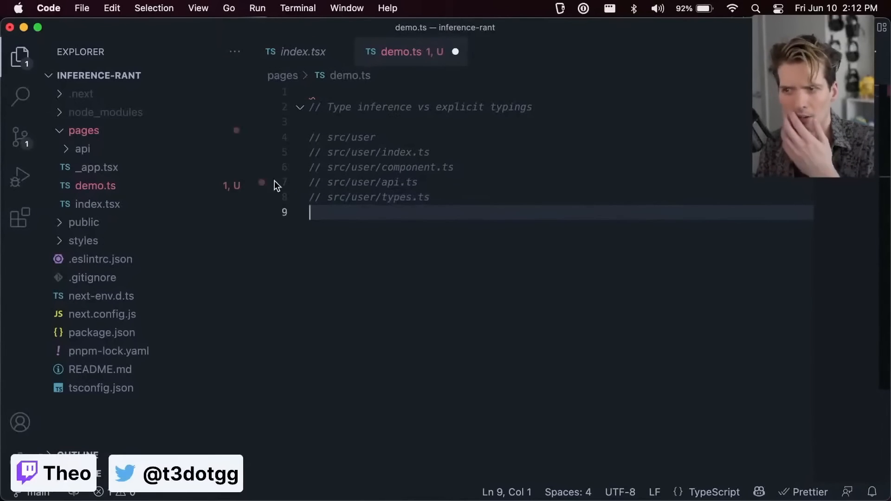
mouse_move(422, 235)
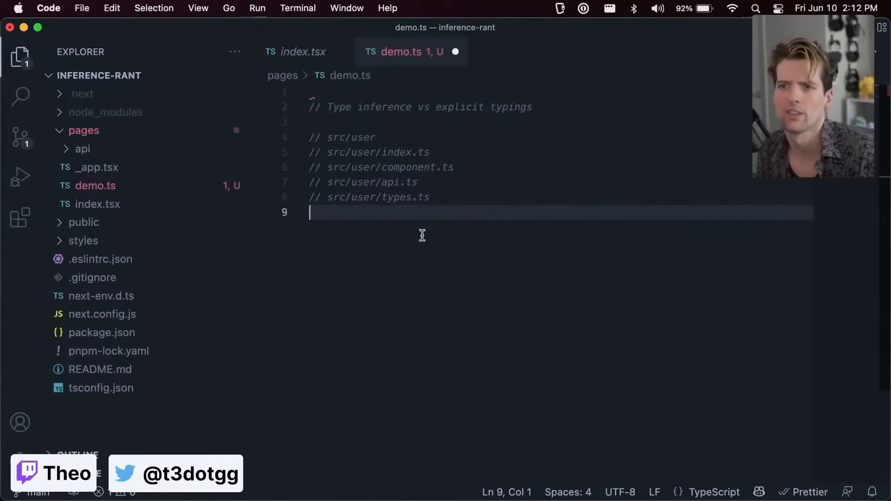
mouse_move(399, 144)
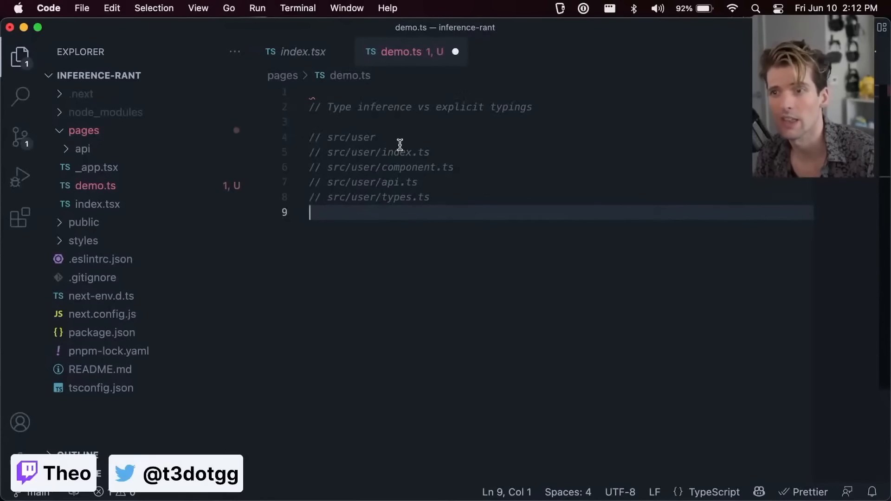
mouse_move(483, 77)
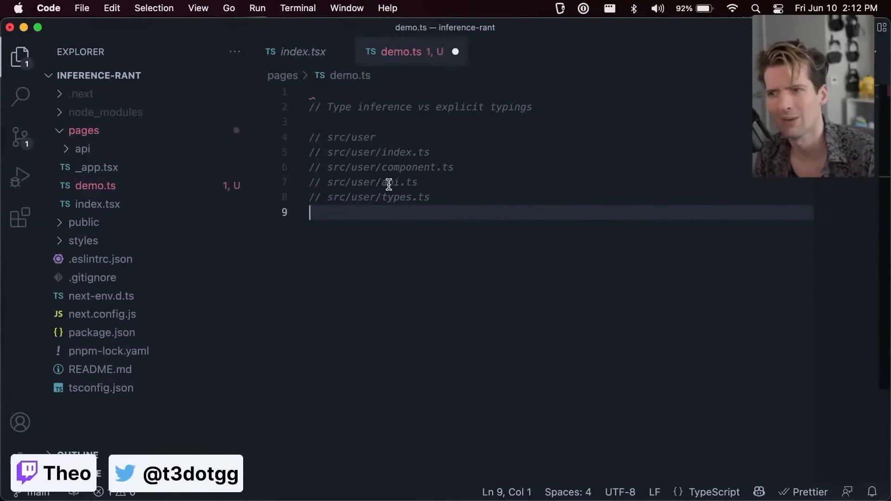
mouse_move(397, 200)
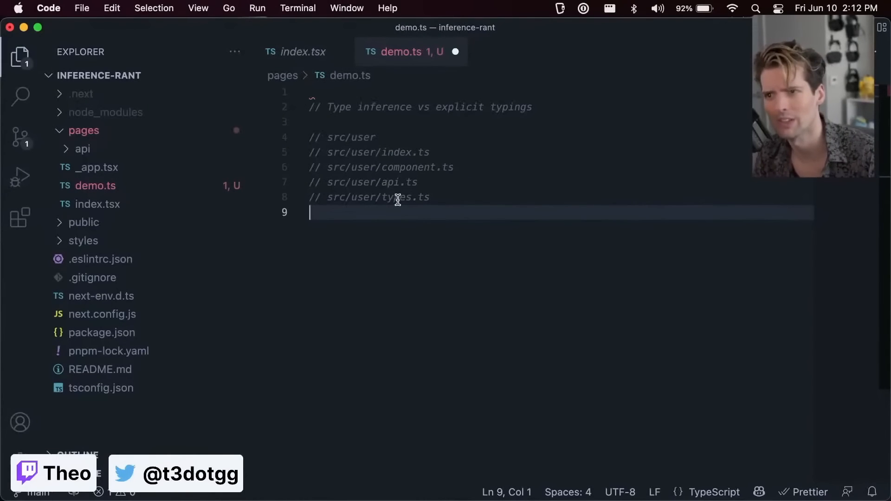
mouse_move(419, 250)
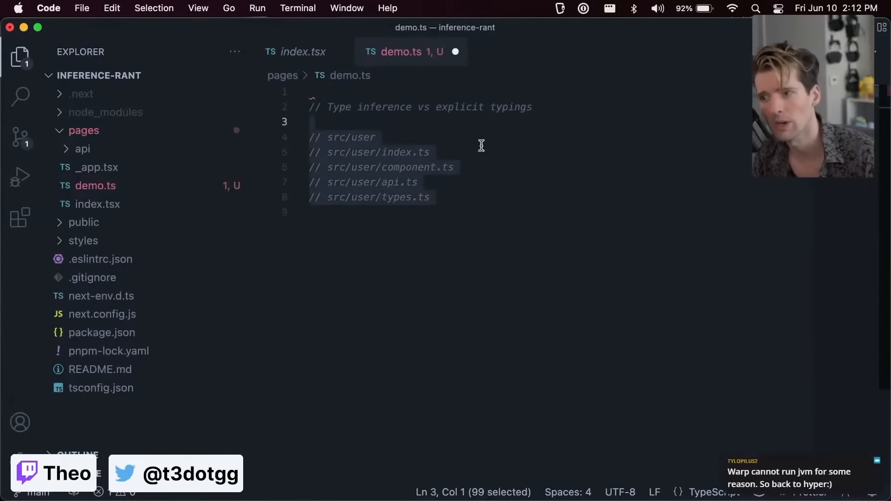
mouse_move(427, 153)
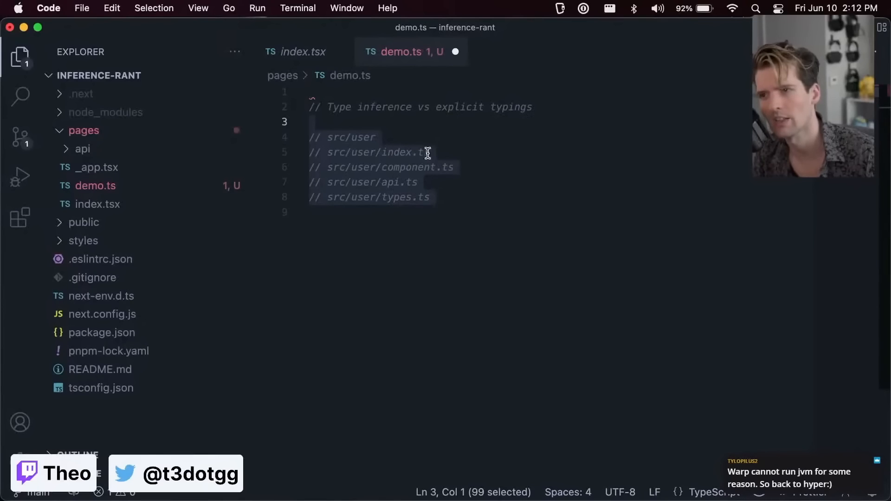
mouse_move(447, 161)
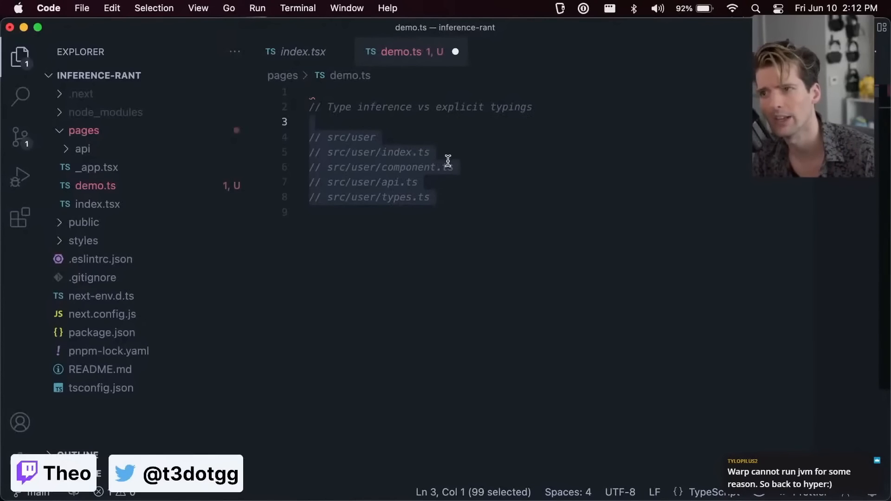
mouse_move(458, 158)
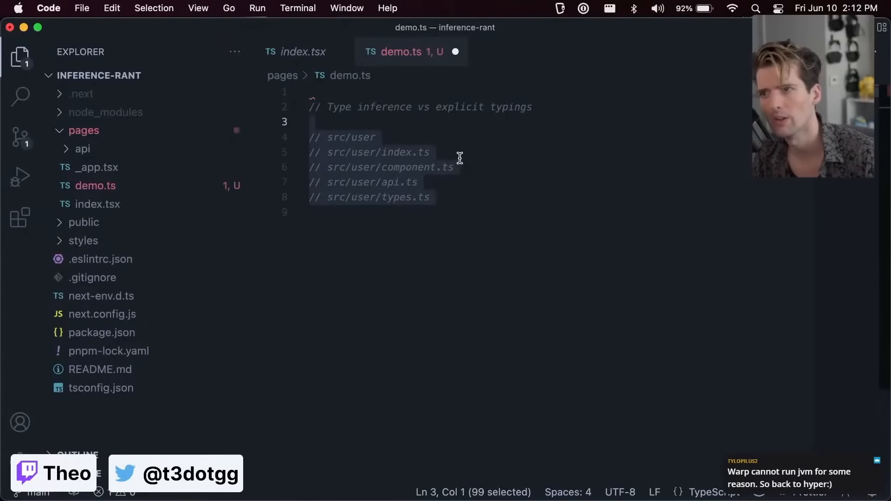
mouse_move(462, 160)
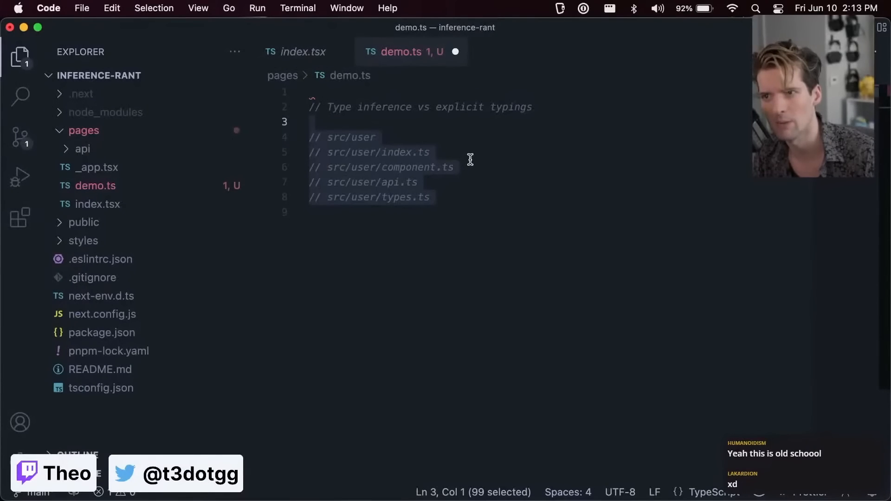
mouse_move(432, 157)
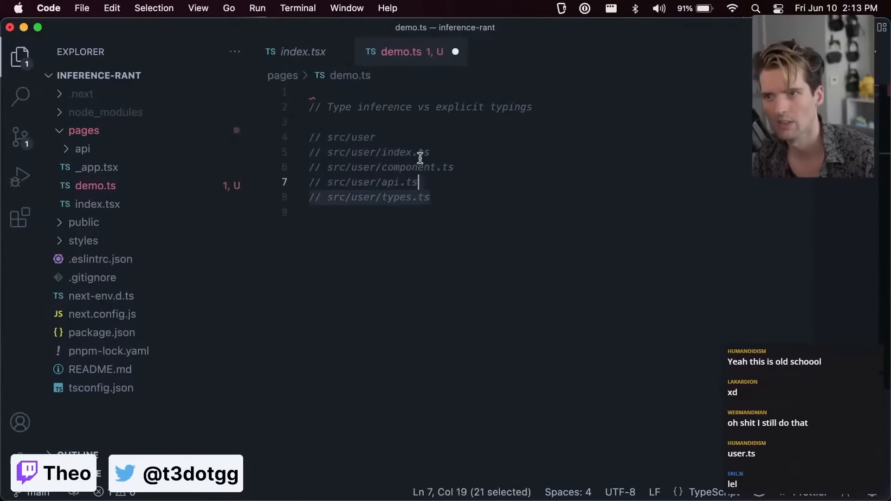
Comment the nested layout as common but really bad and add the recommended src/user.tsx line
click(454, 167)
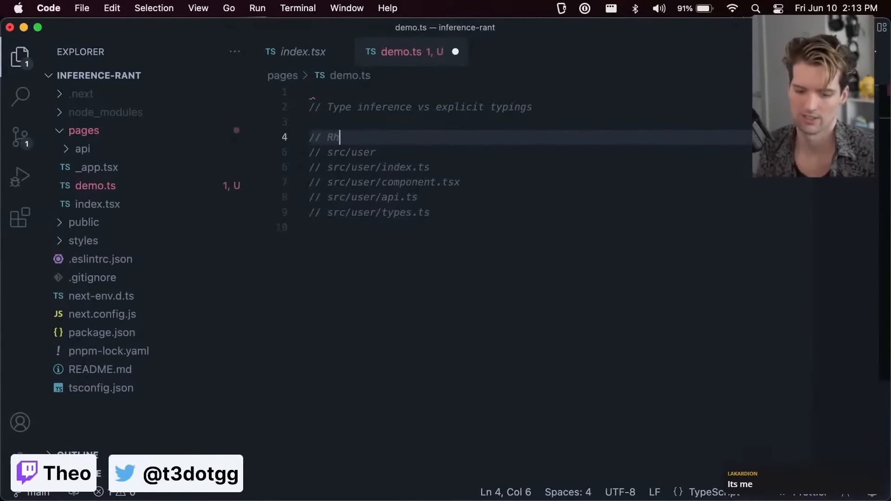
text(his is common, and also really bad)
text(// src/user)
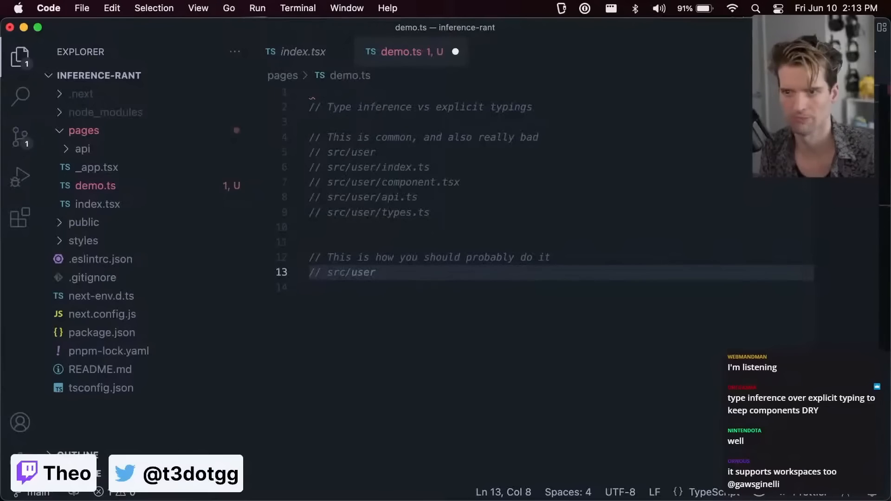
text(things/)
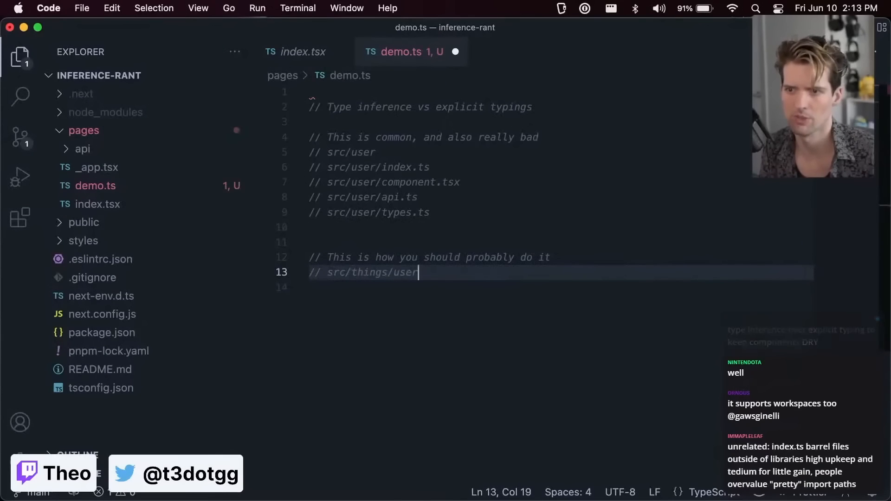
text(.tsx)
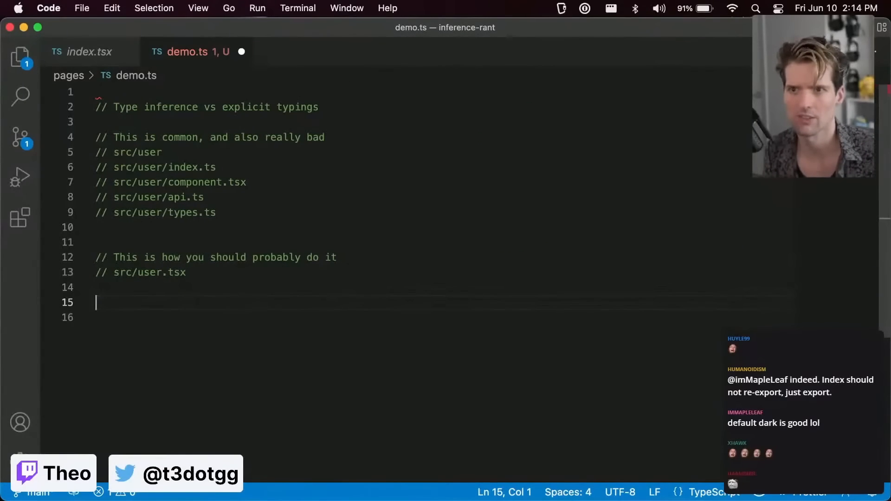
Rename pages/demo.ts to demo.tsx from the Explorer context menu
click(19, 56)
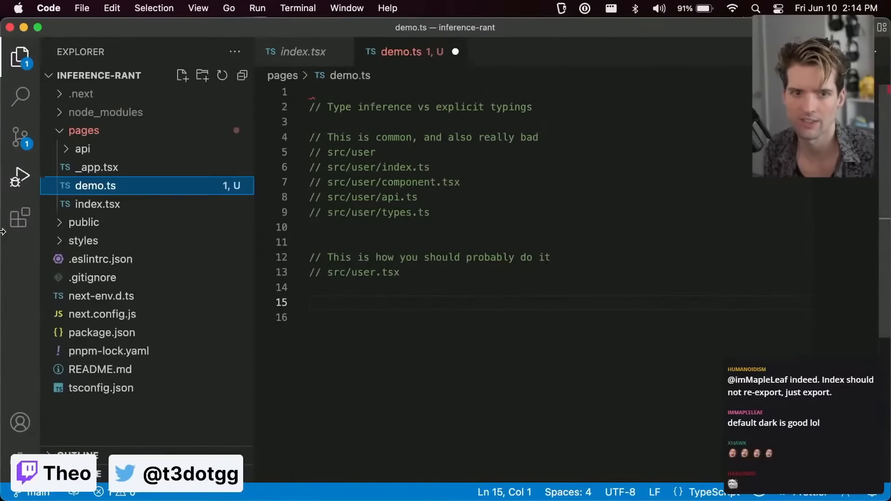
right_click(94, 185)
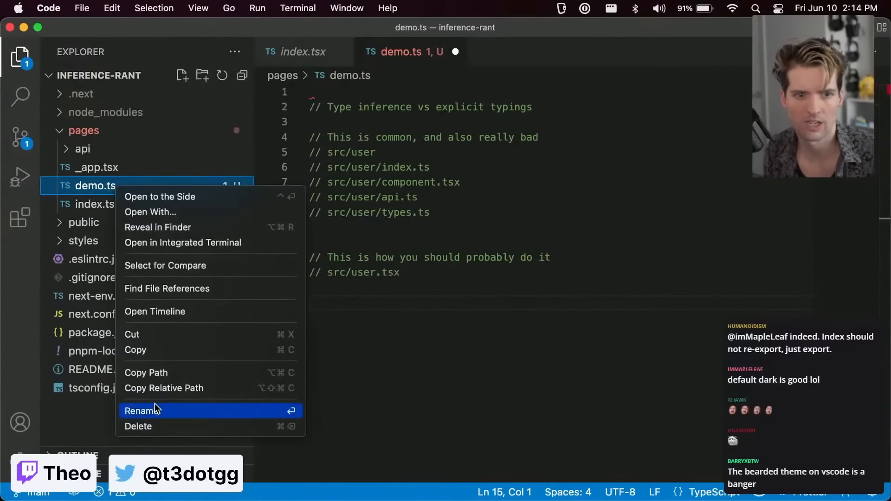
click(142, 410)
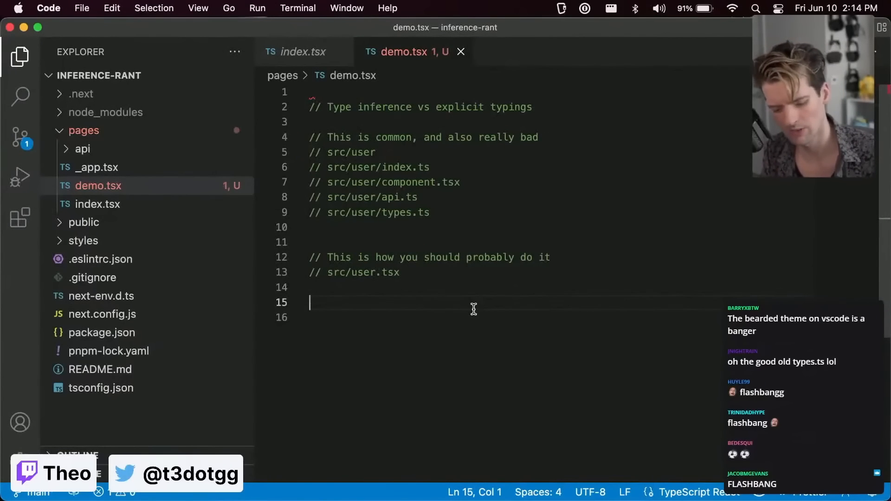
Write export const UserComponent = () => { return <div>User</div>; }
text(const UserC)
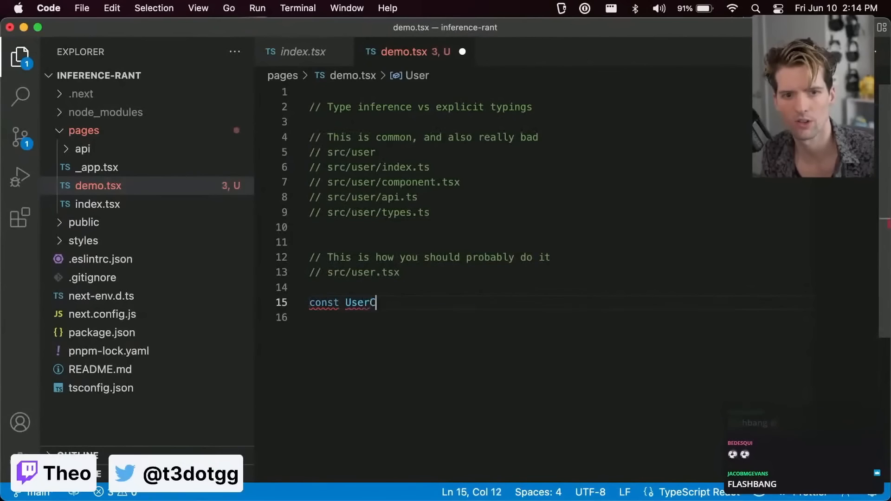
text(omponent)
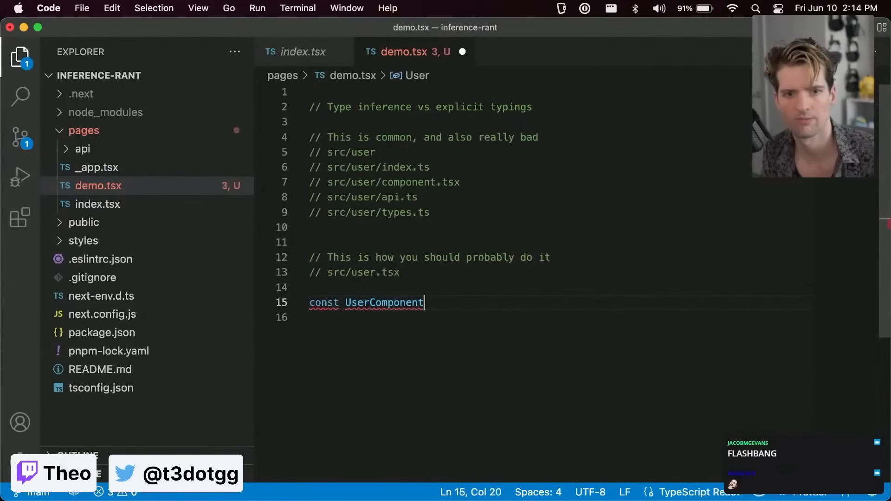
text(= () => {)
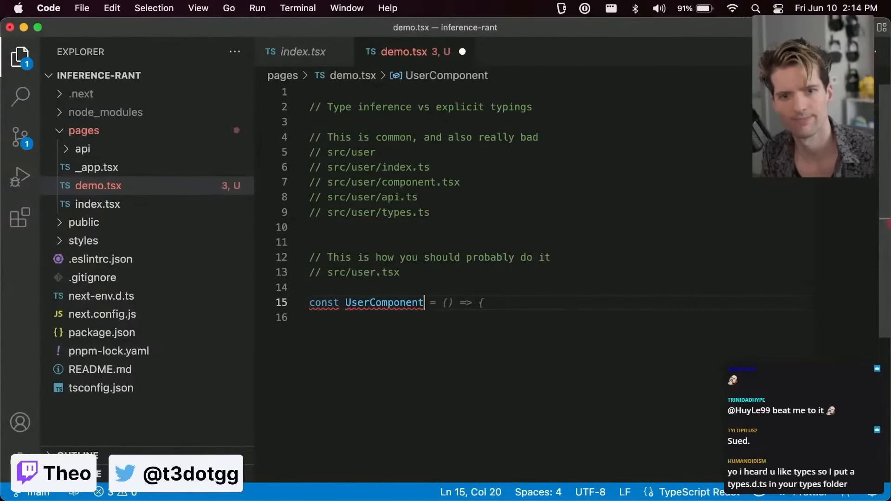
text({)
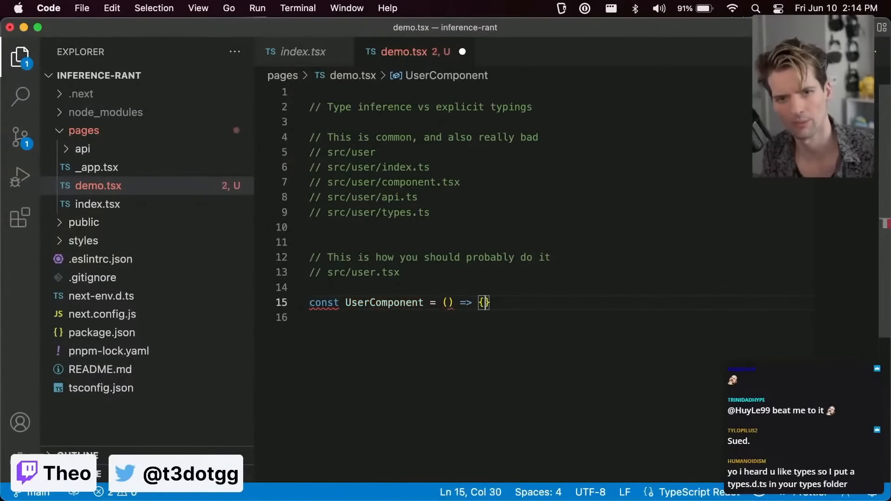
text(return)
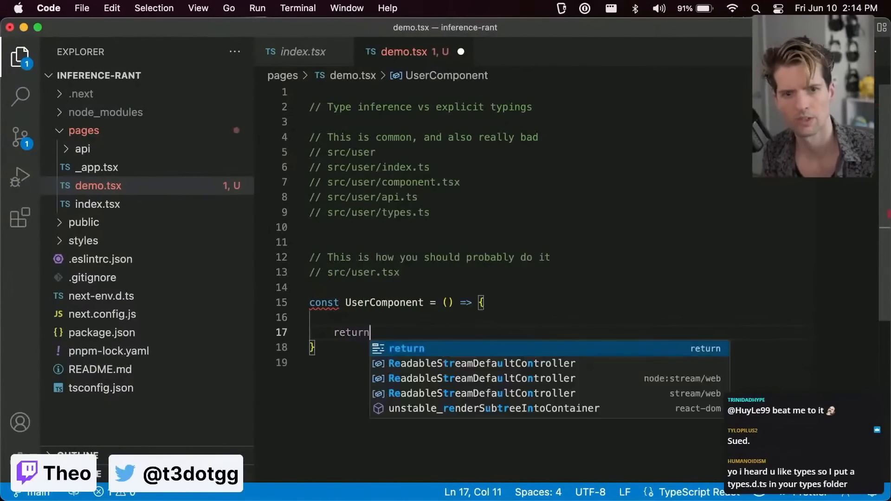
text(<div></div>)
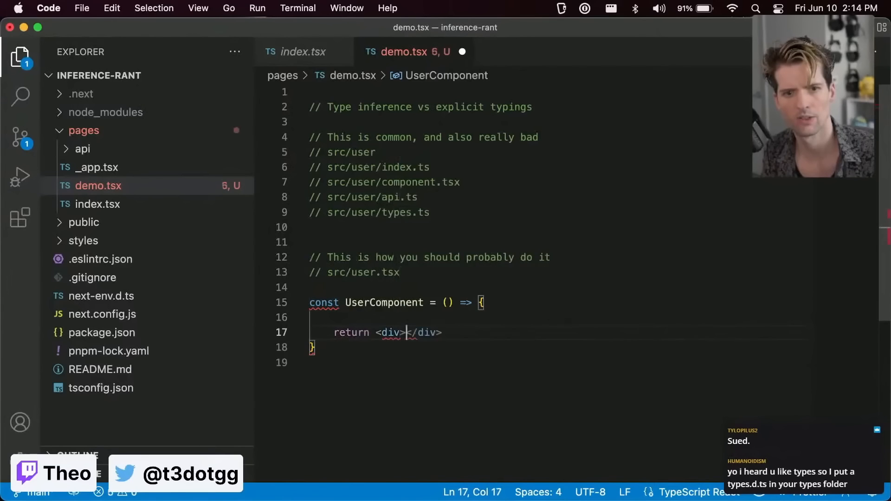
text(User)
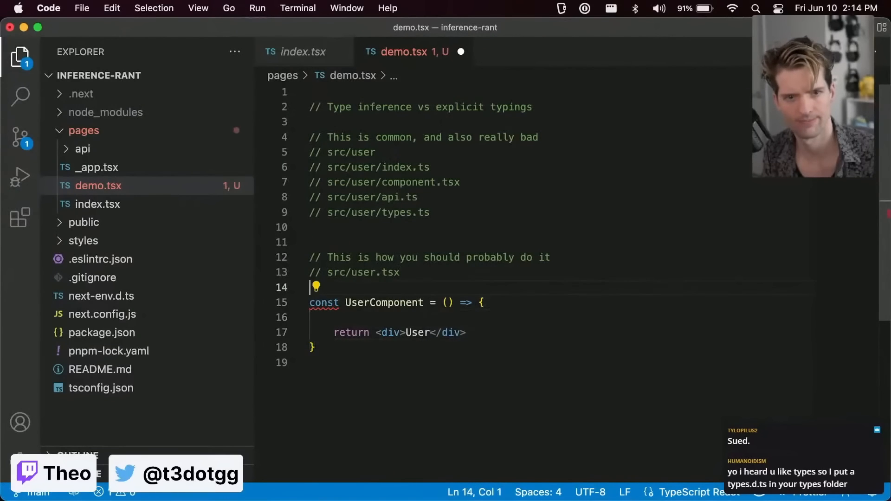
text(export)
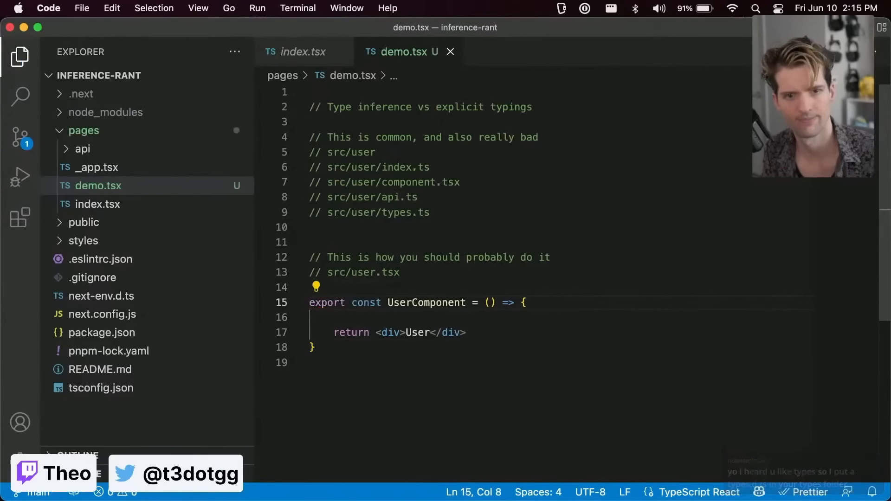
Close index.tsx and add a blank line above the component
click(313, 347)
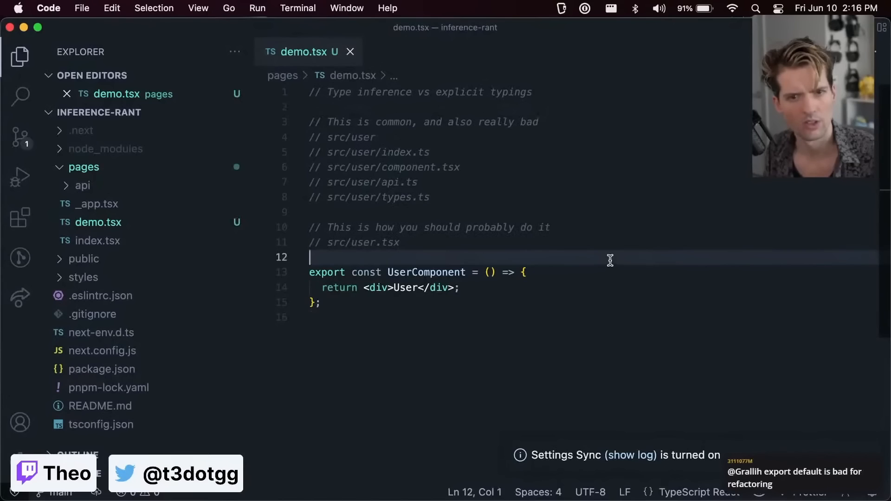
mouse_move(596, 271)
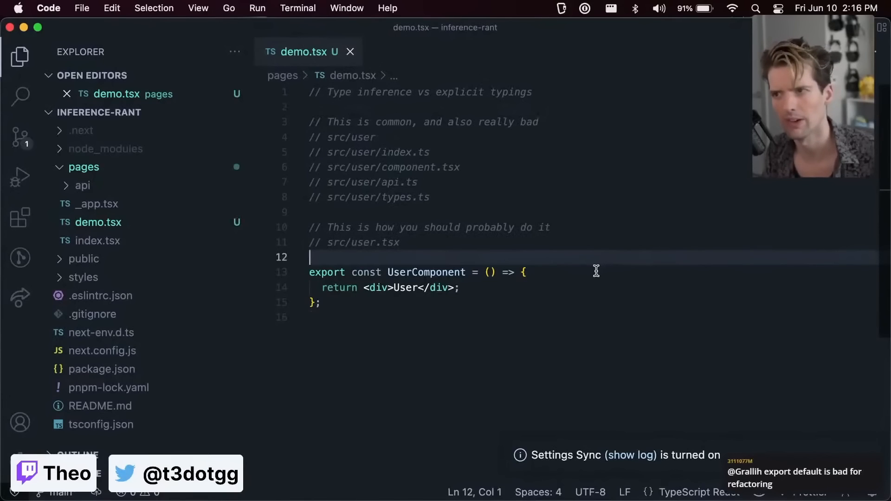
key(Return)
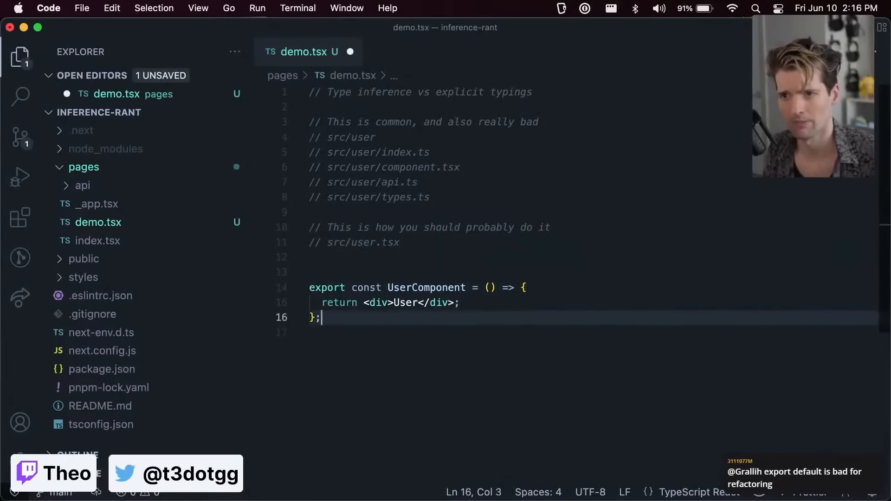
Start const useUserData = () => returning useQuery with the "user-query" key
text(e)
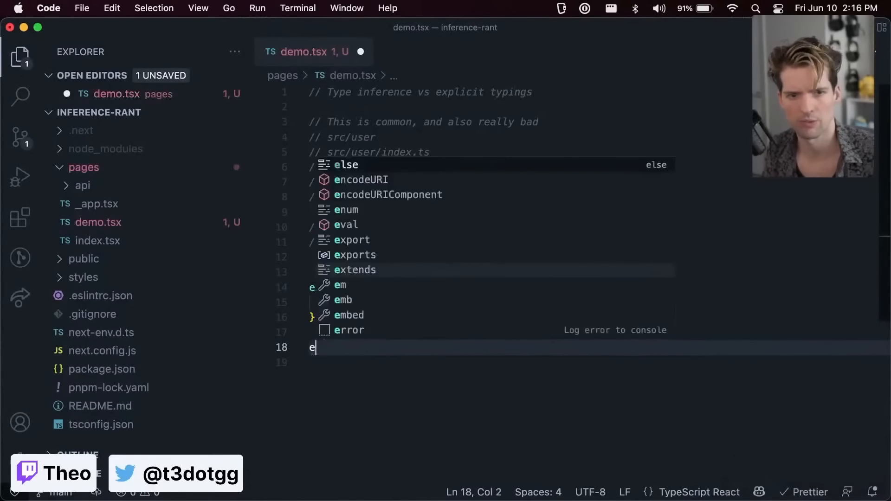
text(onst useUs)
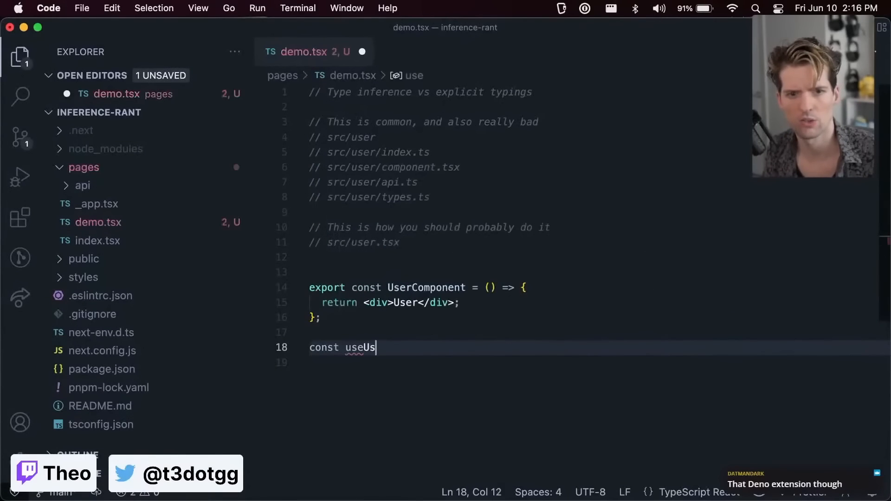
text(erData = () => {)
click(599, 362)
text(return)
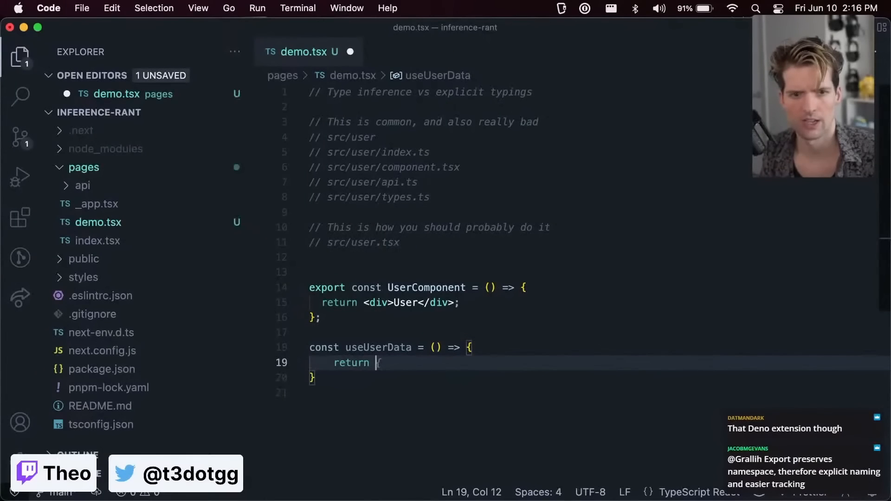
text(useQuery(GET_USER_DATA);)
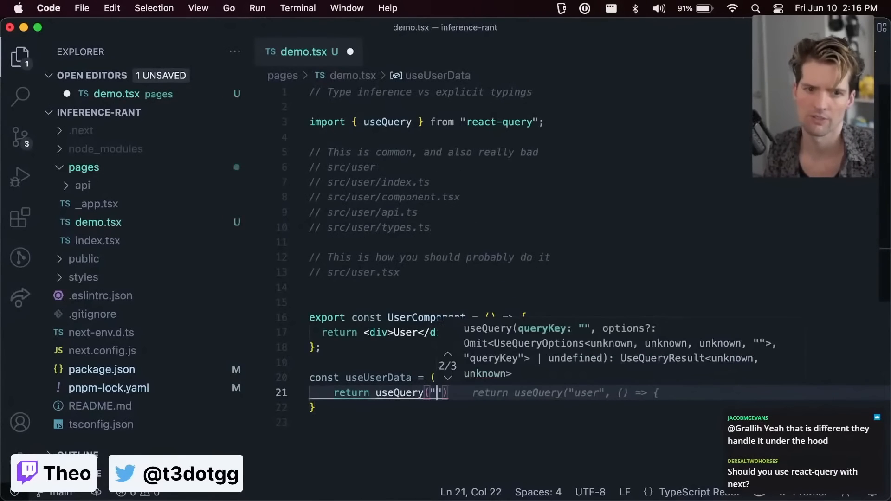
text(user-query",)
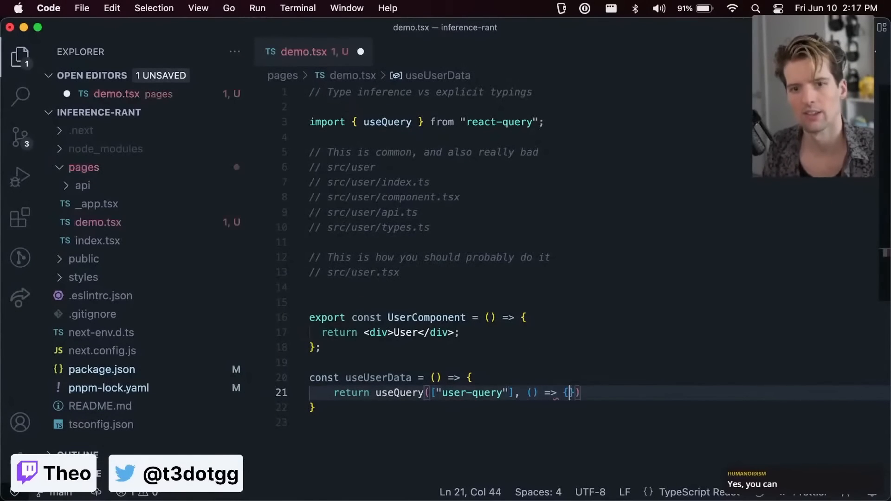
Make the query function async, awaiting fetch("/api/user") and its .json() result
text(return fetch("/api/user");)
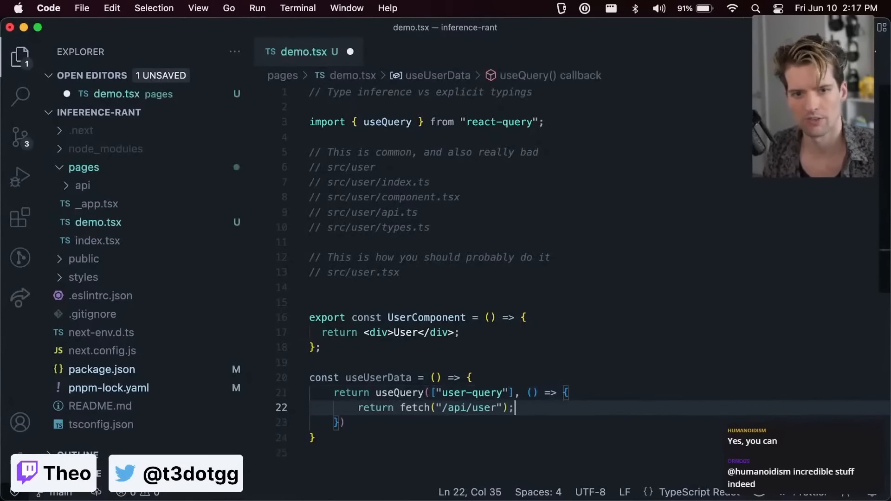
text(await)
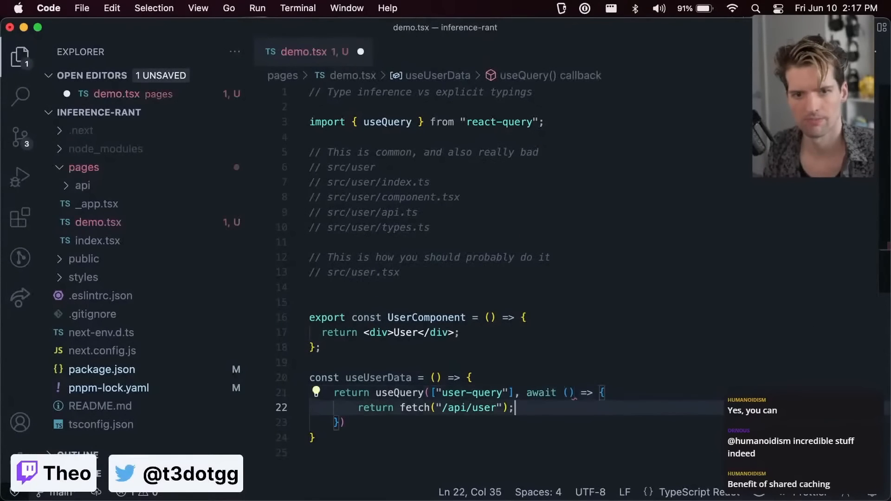
text(.json)
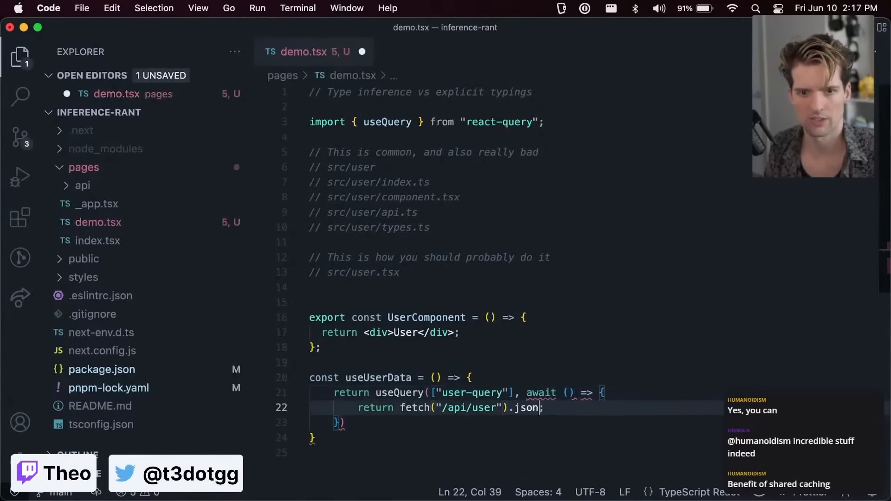
text(();)
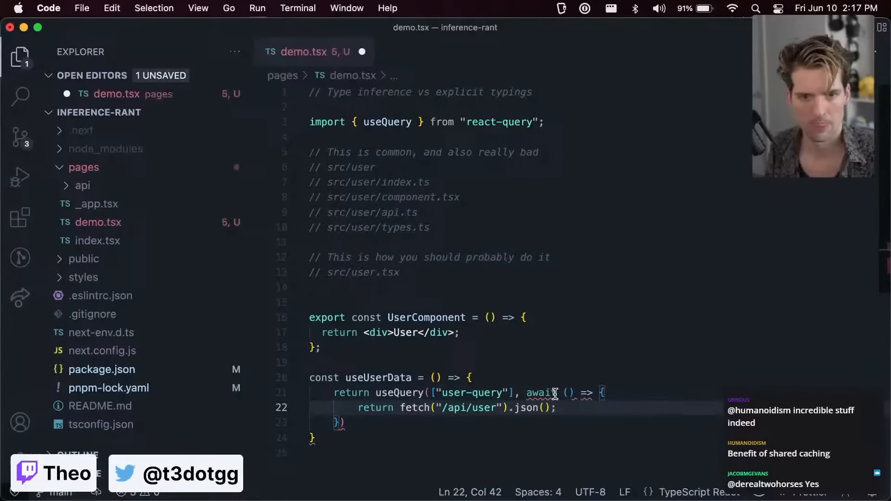
text(async)
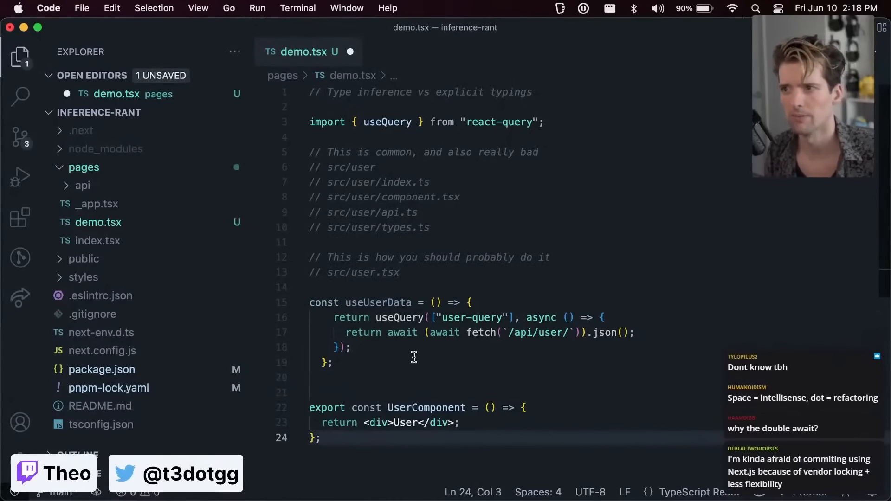
Give useUserData a userId: string parameter and interpolate ${userId} into the /api/user/ path
click(410, 376)
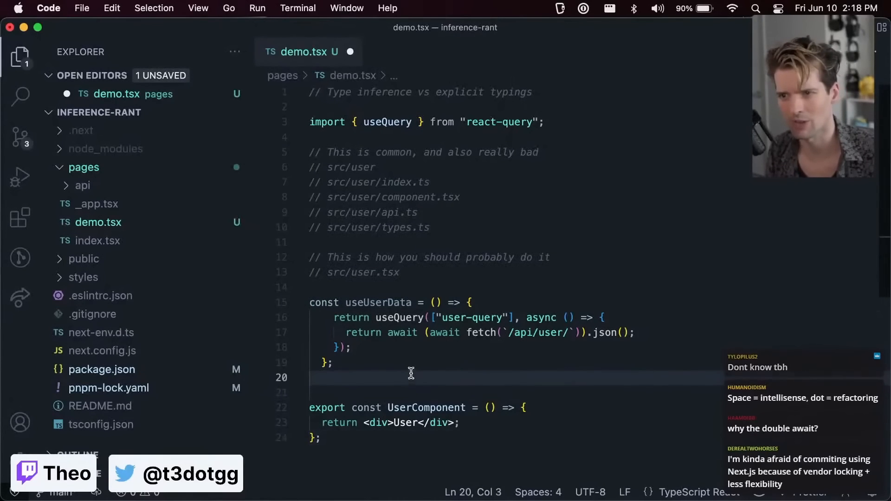
click(436, 301)
text($)
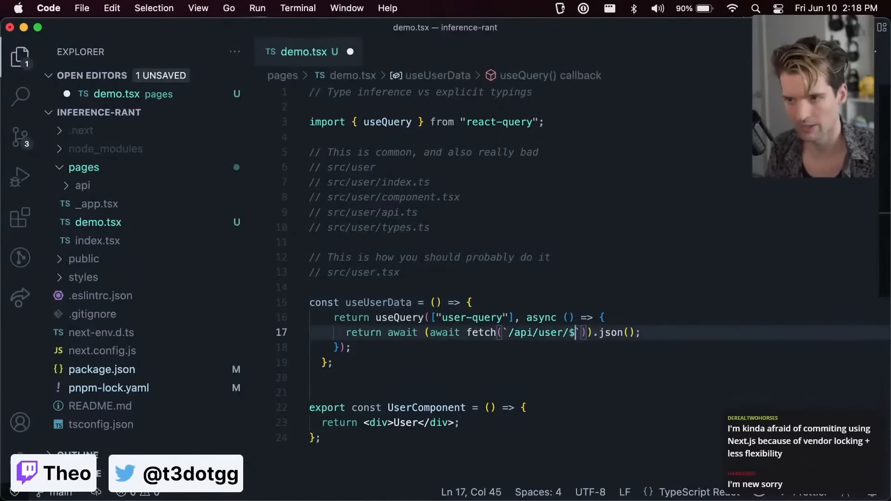
text(userId})
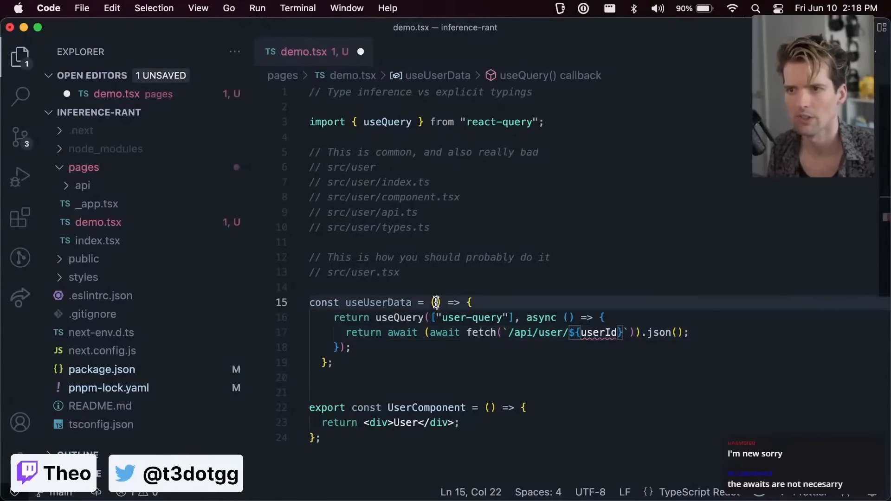
text(userId: str)
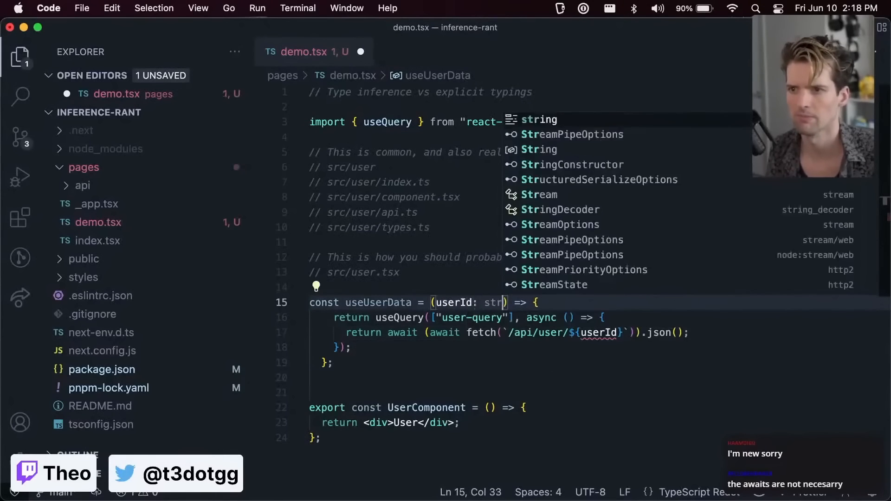
text(ing)
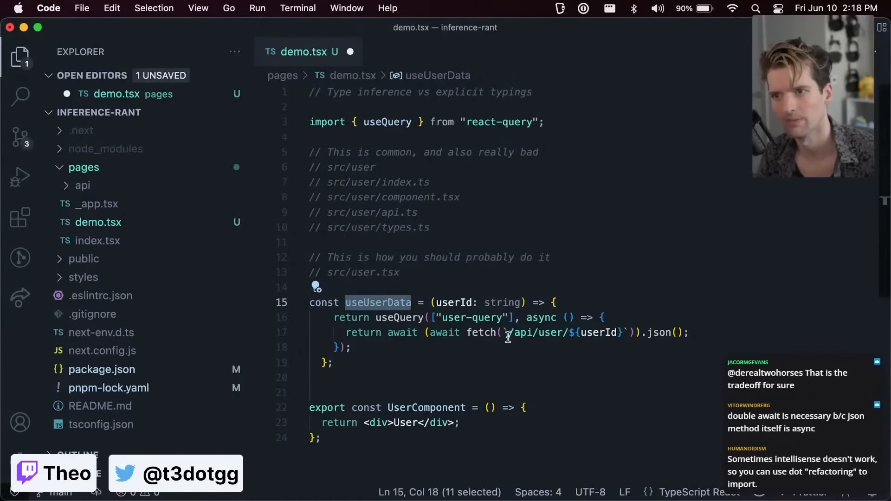
scroll(down, 3)
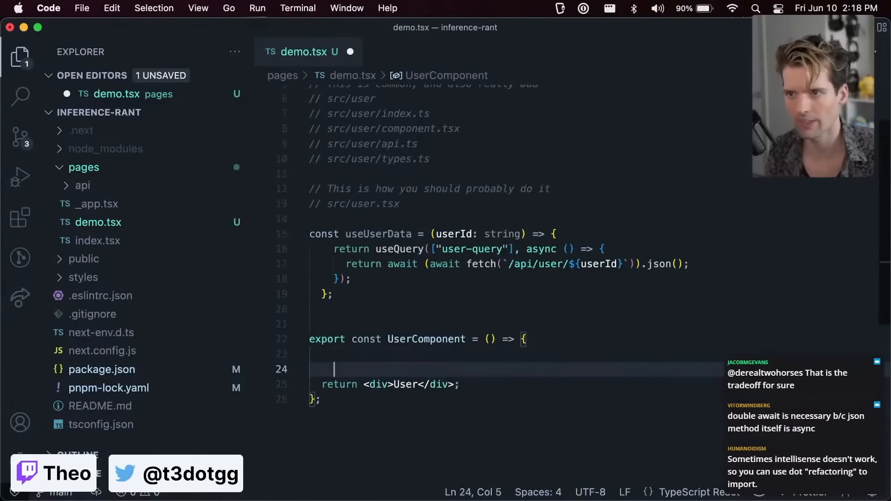
Destructure data from useUserData(userId) and begin typing UserComponent as React.FC
text(const {data} =)
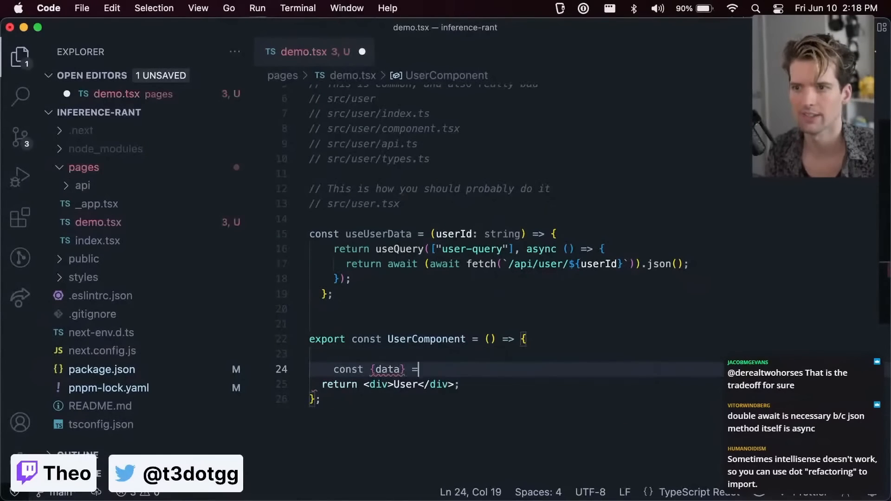
text(useUserData9)
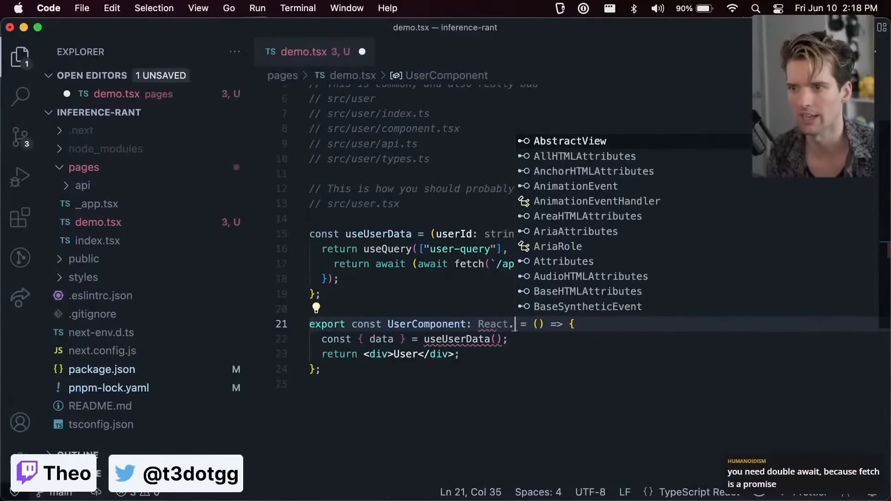
key(Backspace)
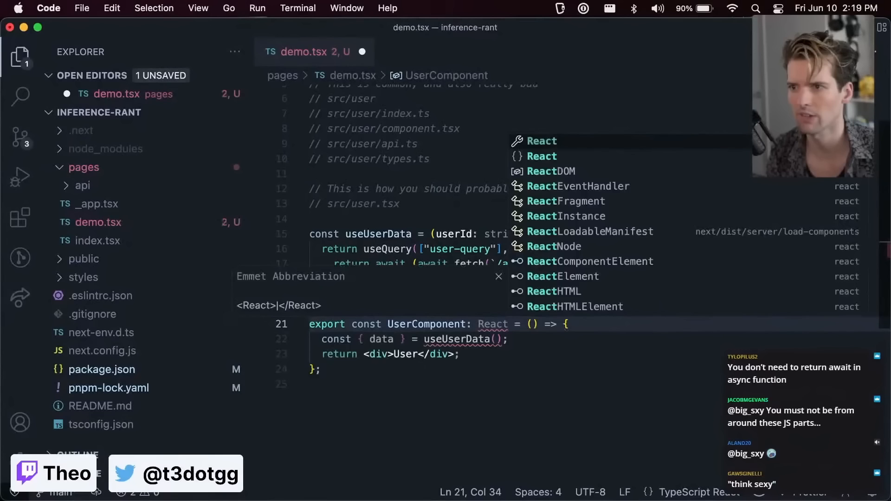
text(.FC<{u)
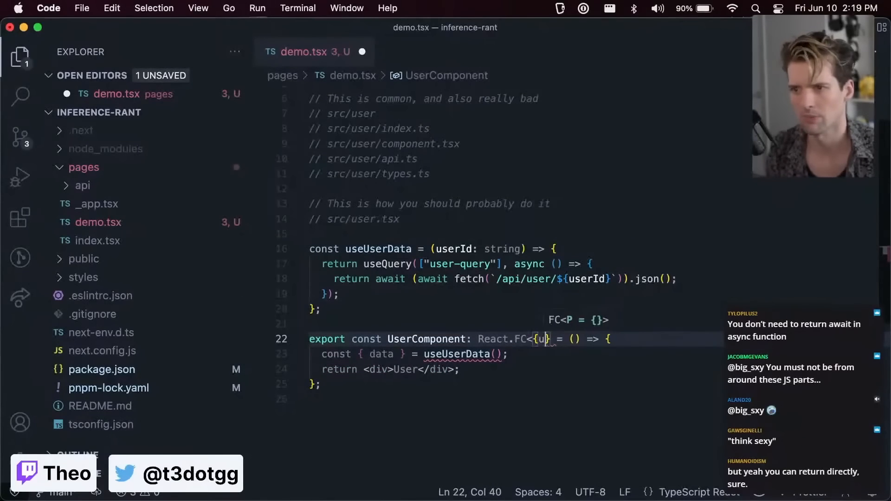
Type the props as { userId: string }, destructure ({ userId }) and save demo.tsx
text(serId: string)
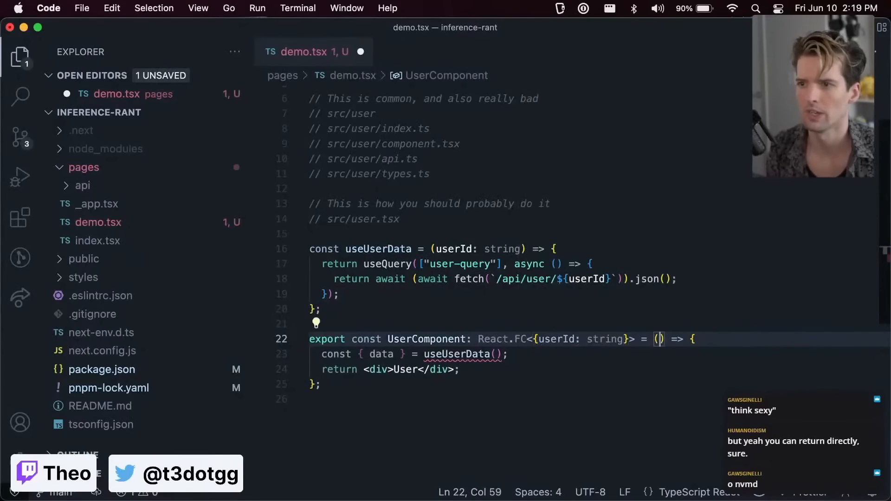
text({userId)
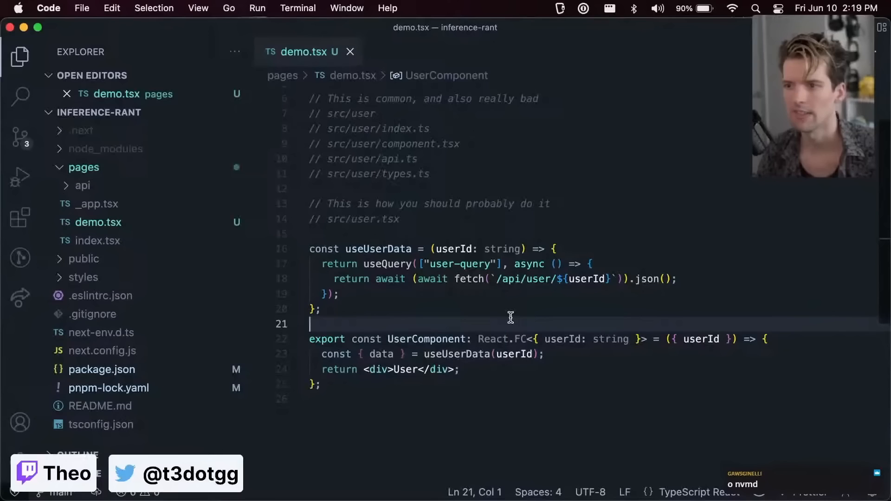
double_click(427, 339)
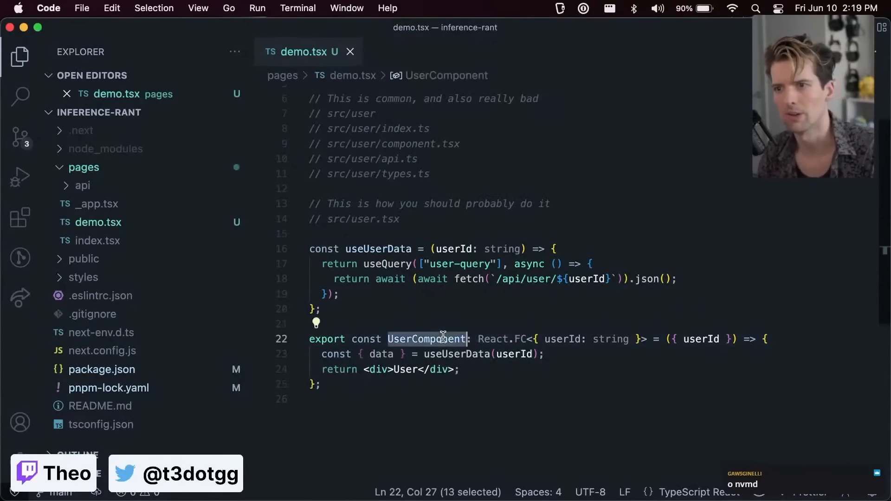
mouse_move(446, 249)
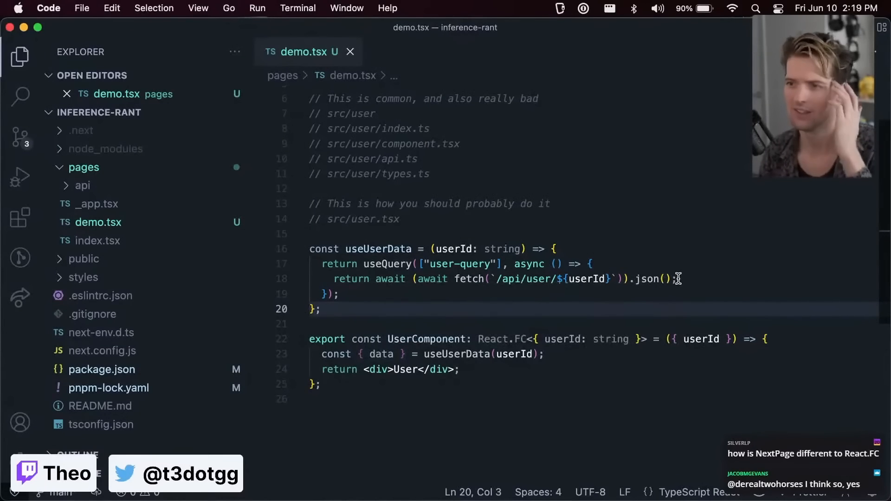
click(674, 278)
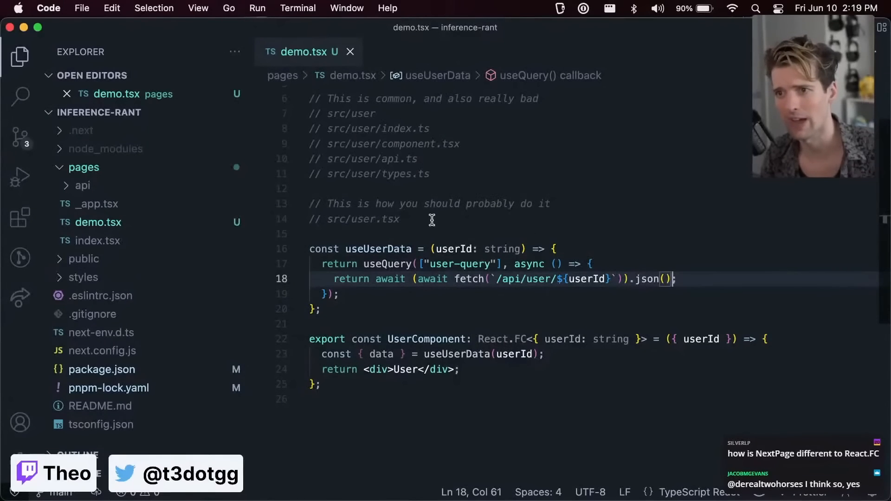
Define type UserAPIResponse with id, name and email strings and cast the fetched JSON as UserAPIResponse
key(enter)
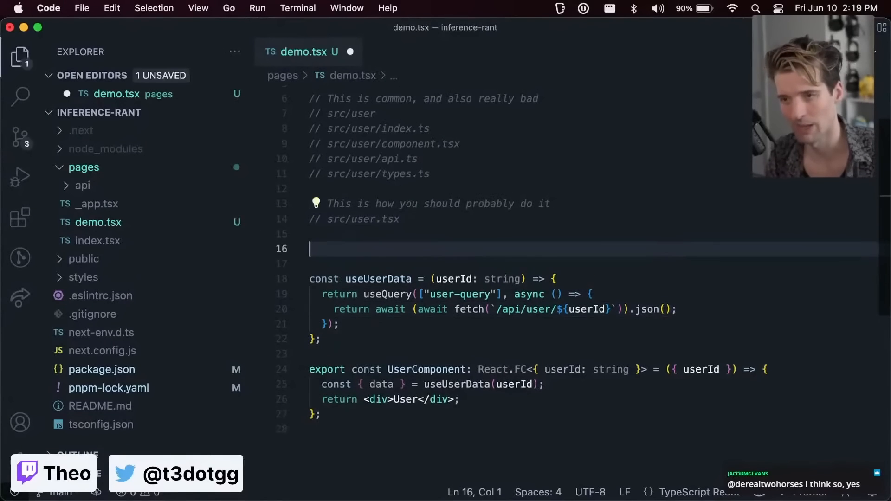
text(type UserAPIResponse = {)
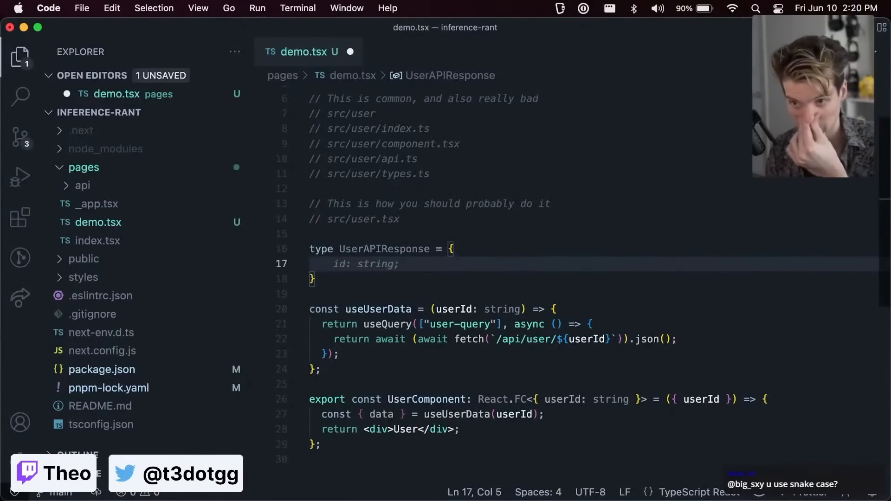
text(is)
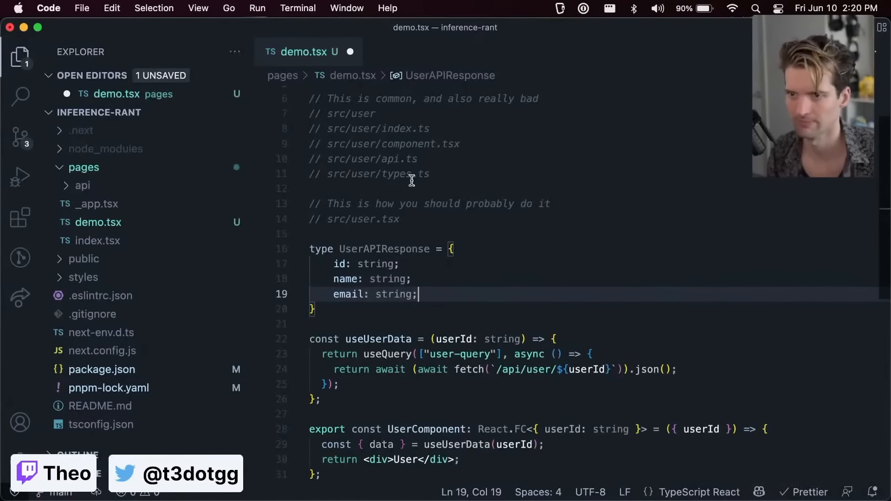
double_click(385, 249)
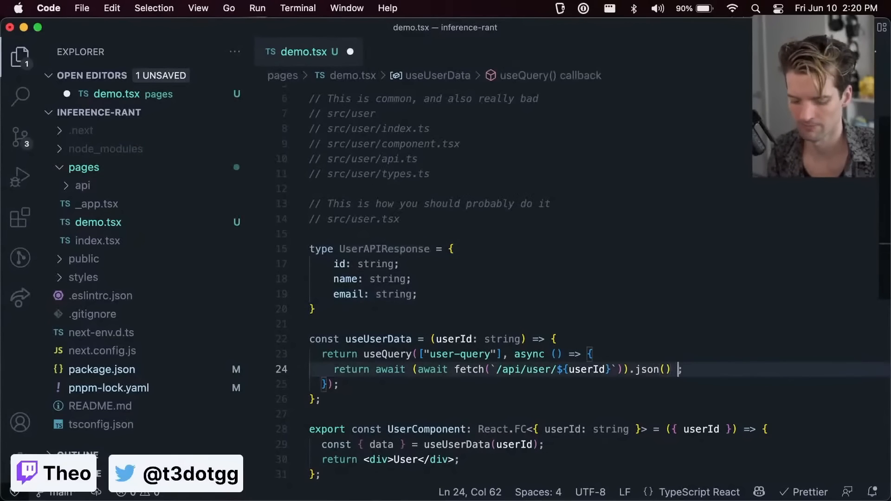
text(as UserAPIResponse)
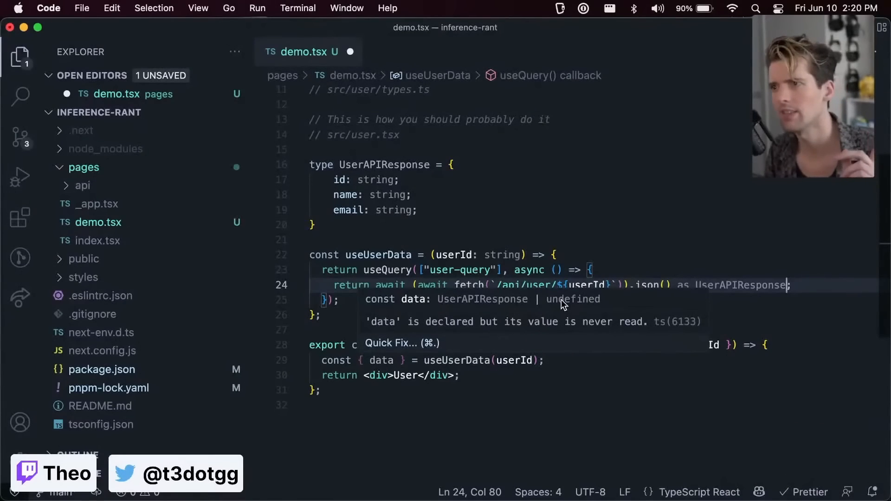
mouse_move(389, 380)
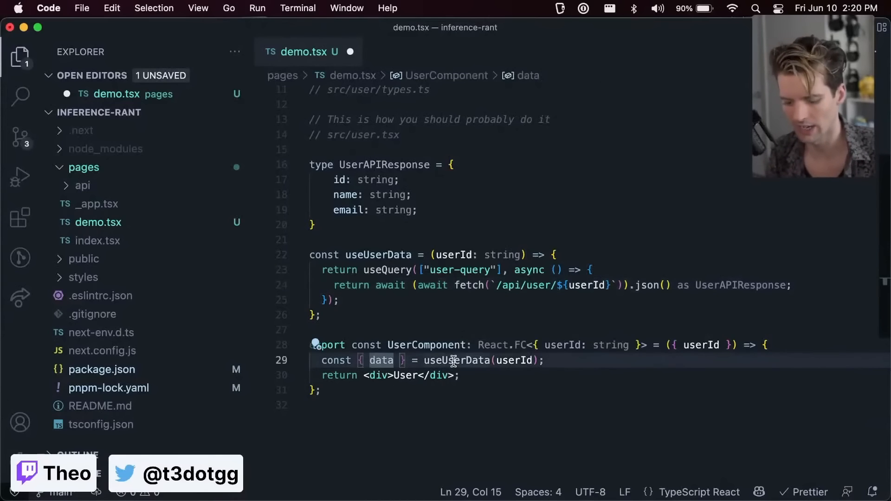
Annotate the json result with the UserAPIResponse type near the useQuery call
text(:)
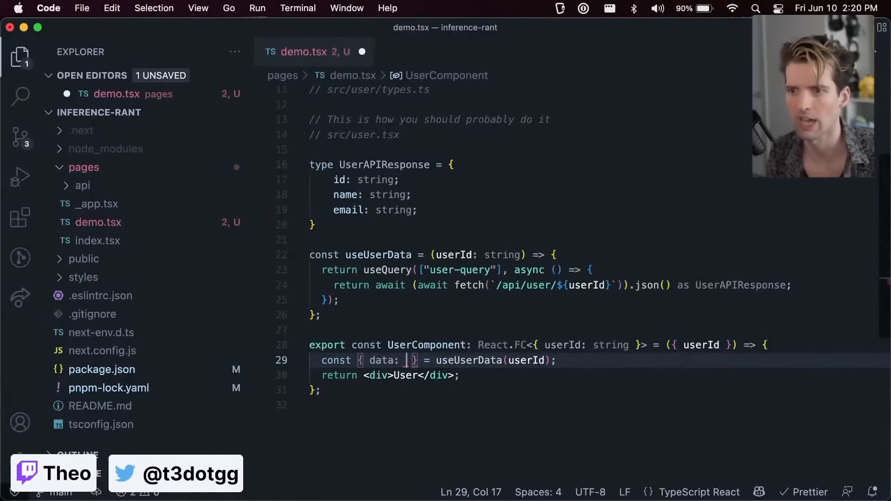
text(UserAPIResponse)
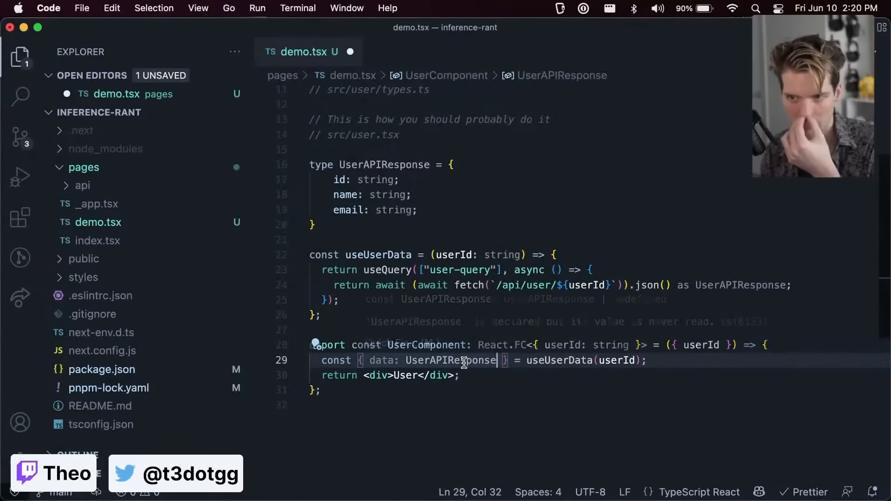
mouse_move(380, 360)
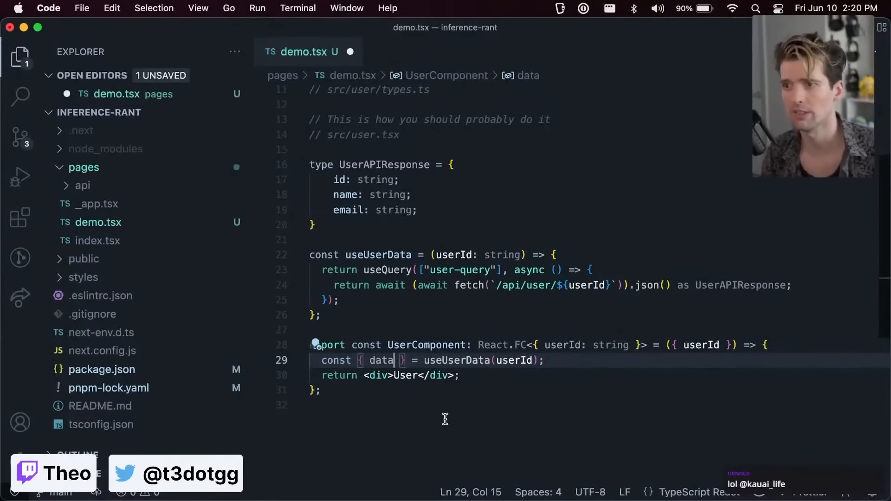
mouse_move(363, 270)
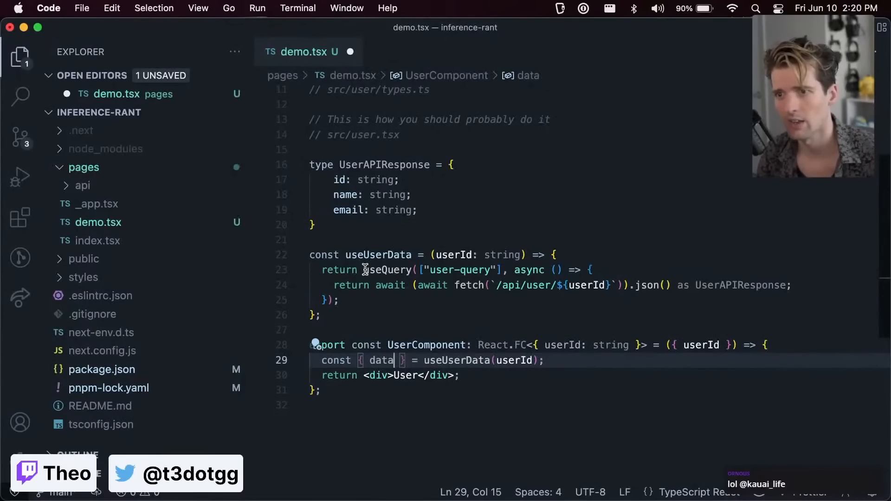
click(338, 300)
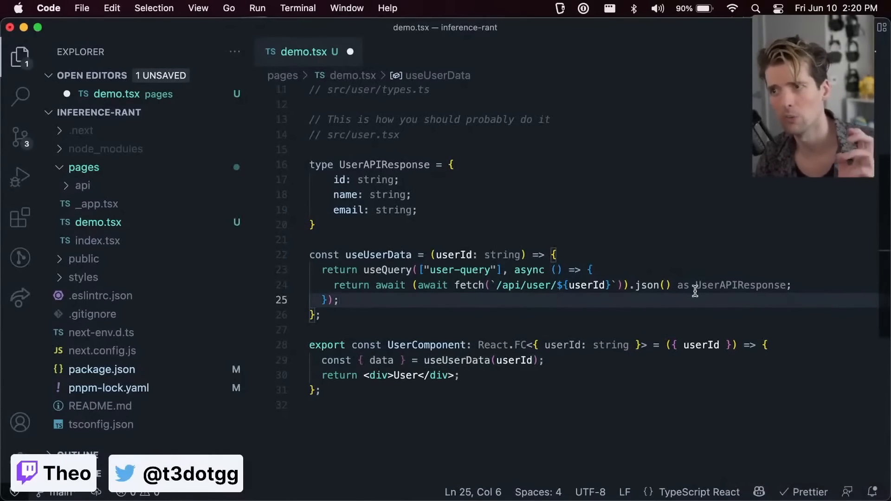
mouse_move(738, 285)
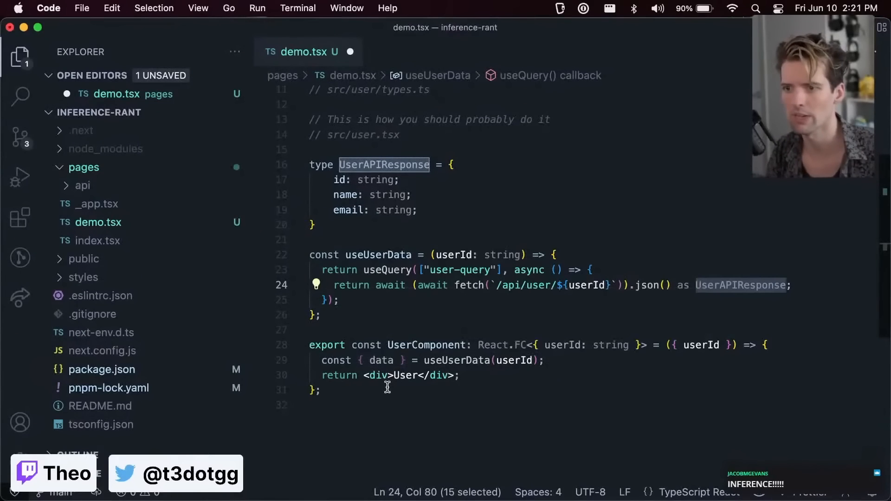
mouse_move(476, 340)
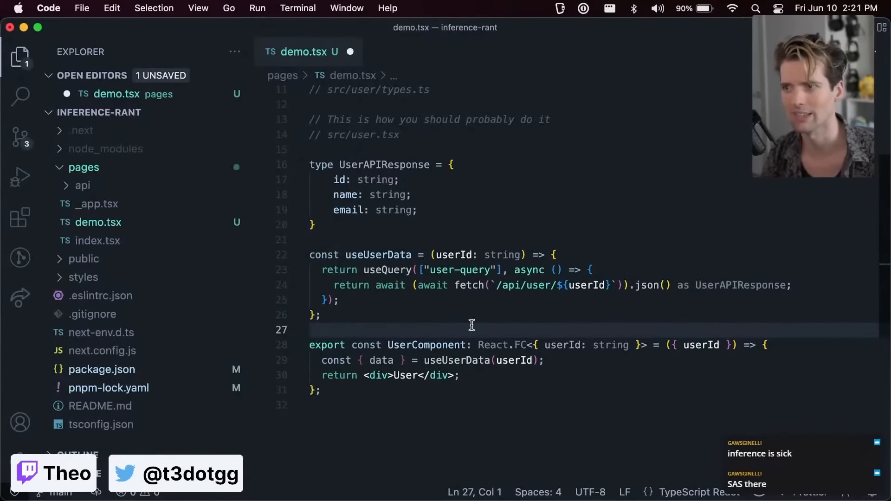
mouse_move(483, 299)
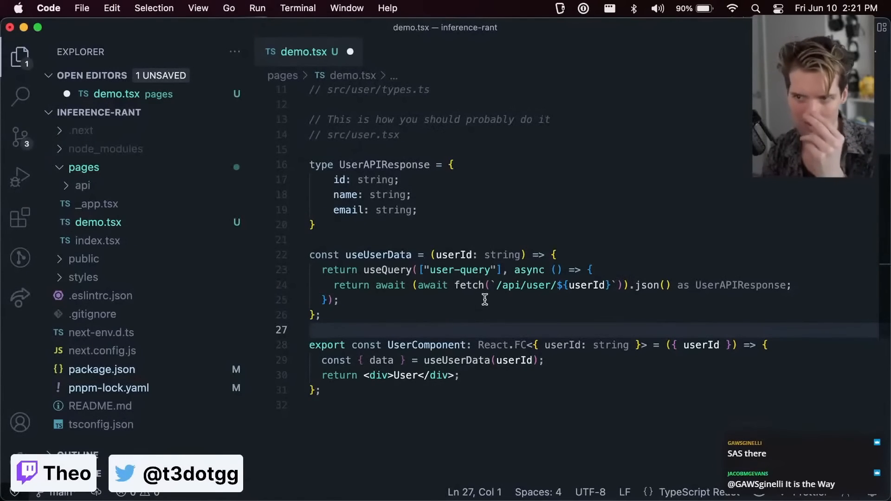
Return <div>Loading...</div> when !data, otherwise render {data.name}, and save
click(400, 180)
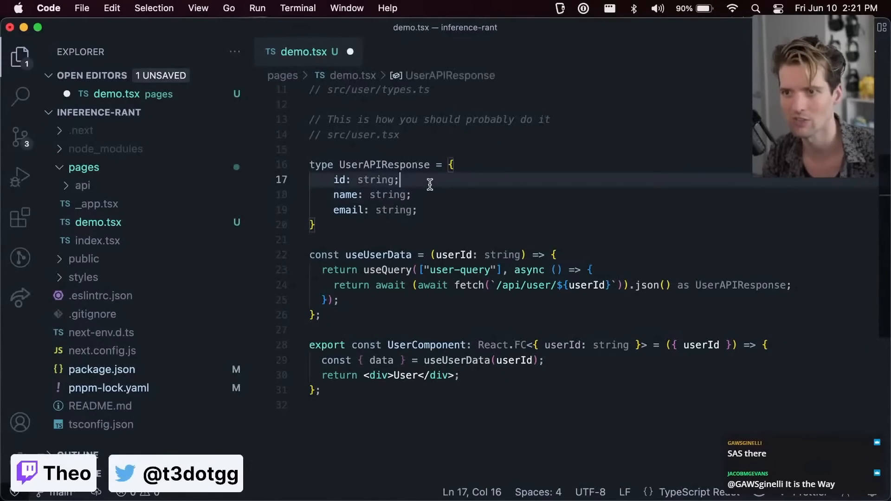
click(404, 375)
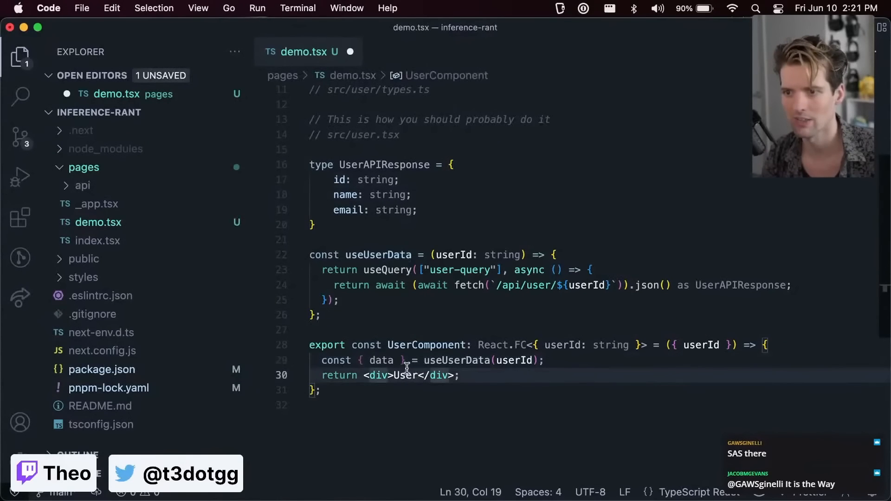
text(if (!data) {)
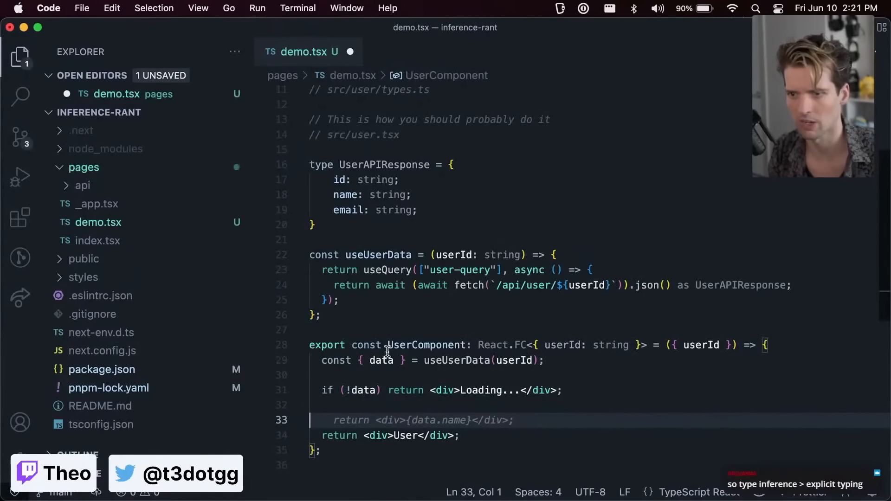
click(471, 436)
text(return <div>{data.name}</div>;)
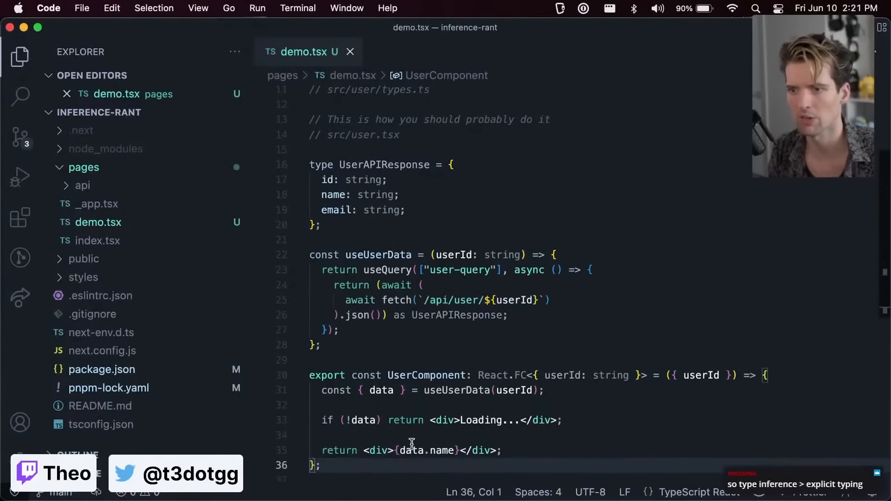
Return the hardcoded {id: "hello", name: "world"} object from useUserData and start a const line
key(Backspace)
text({id:};)
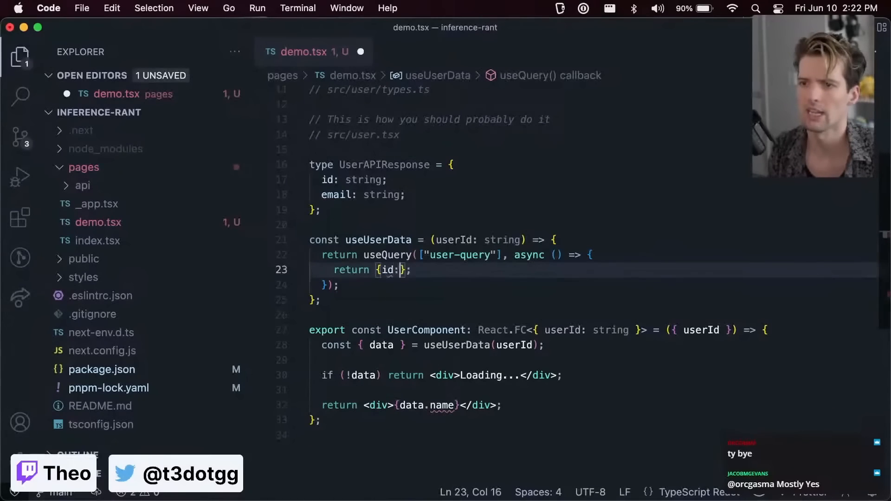
text("hello", name: "world)
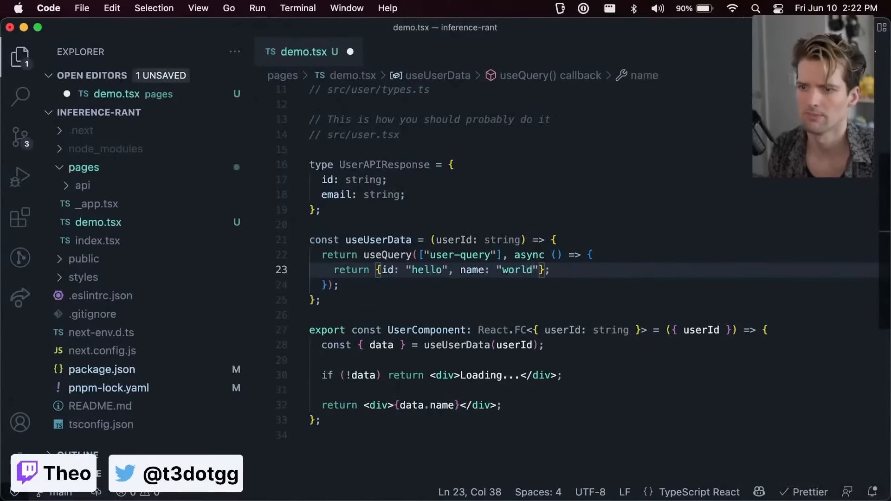
mouse_move(397, 318)
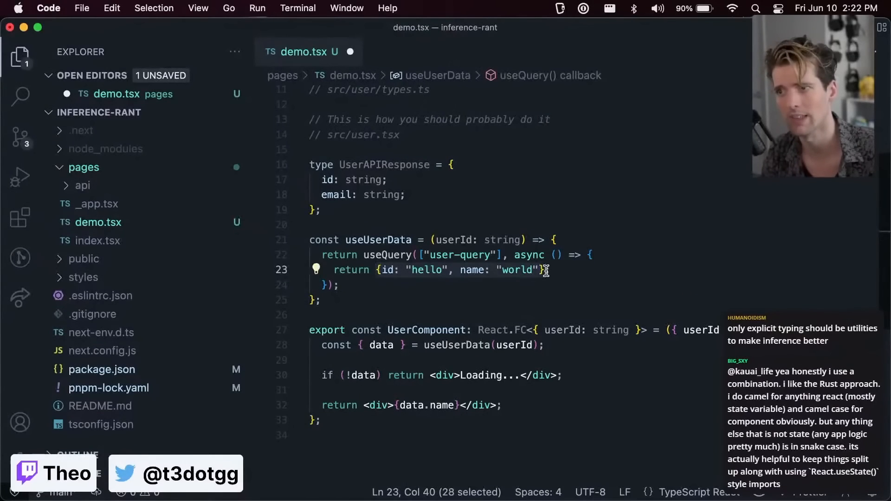
text(const x = 4;)
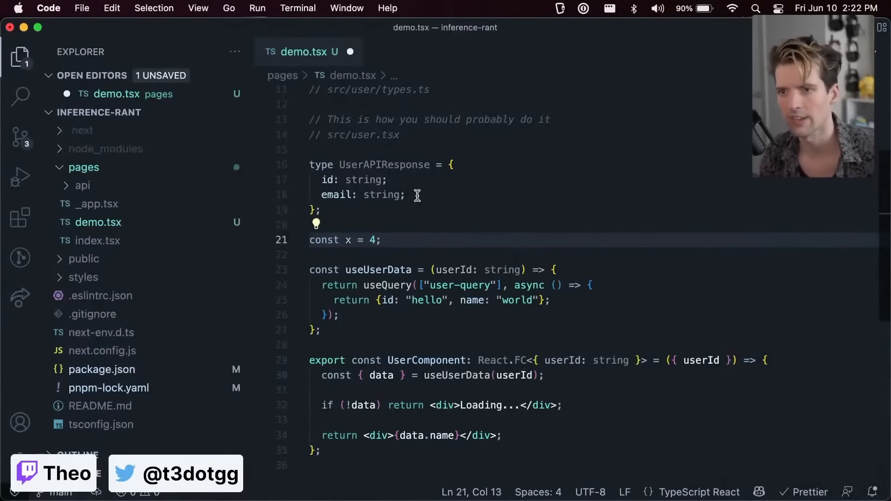
mouse_move(349, 239)
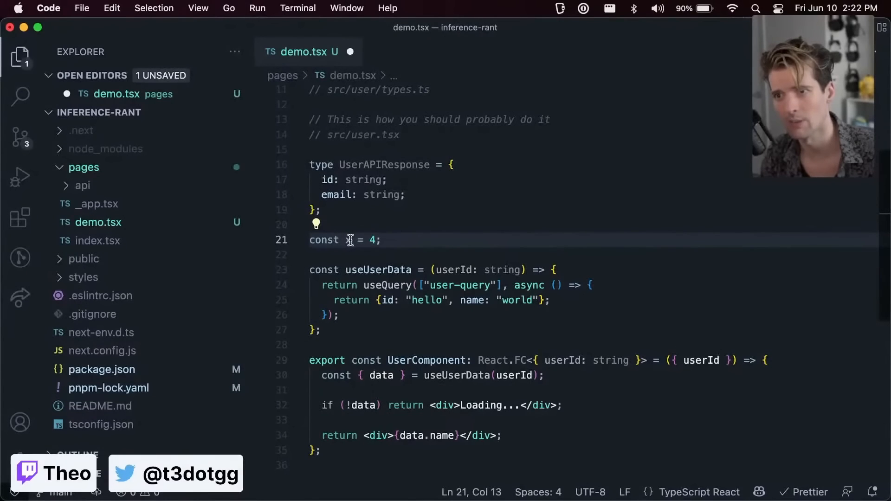
Drop the scratch const x line and fetch `/api/user/${userId}` as UserAPIResponse
key(Backspace)
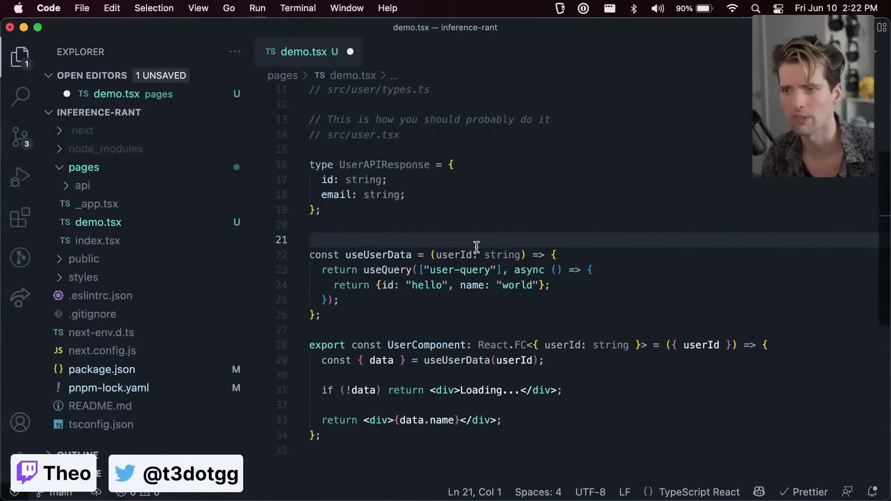
key(backspace)
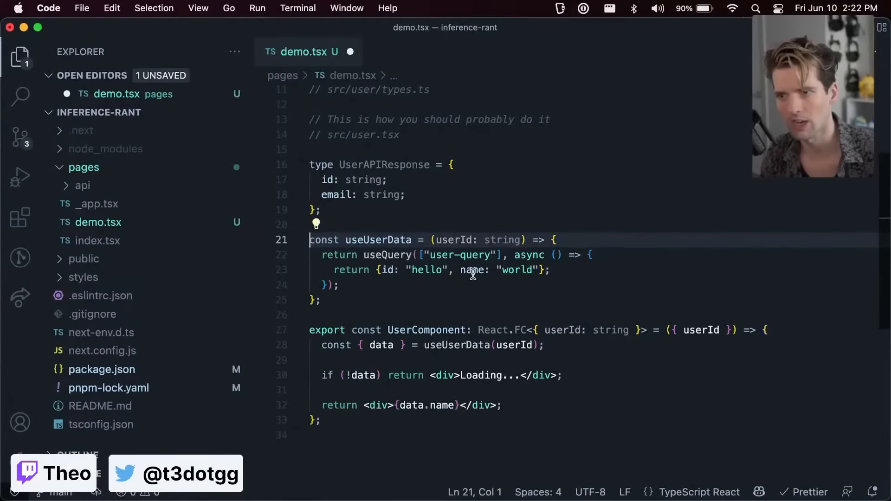
mouse_move(443, 367)
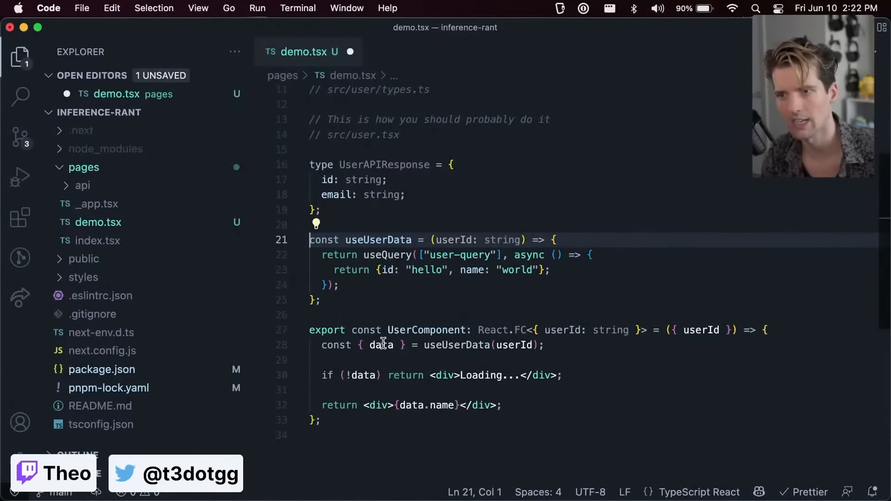
mouse_move(366, 194)
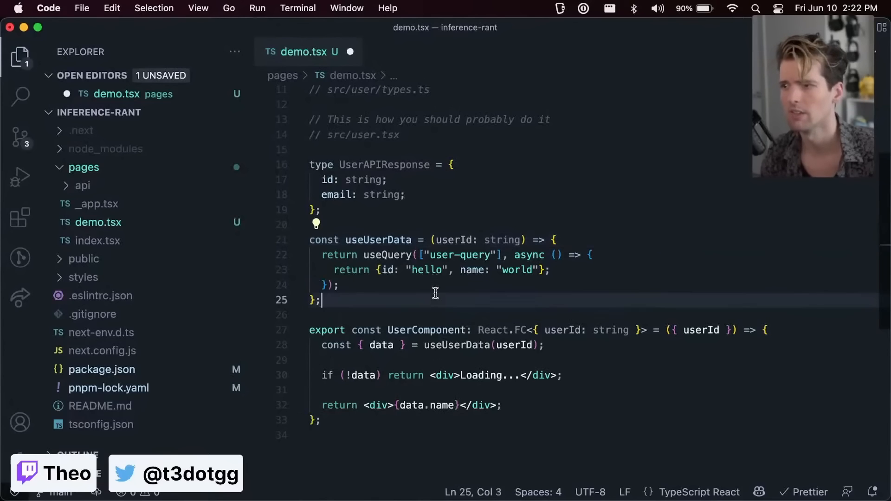
text(const)
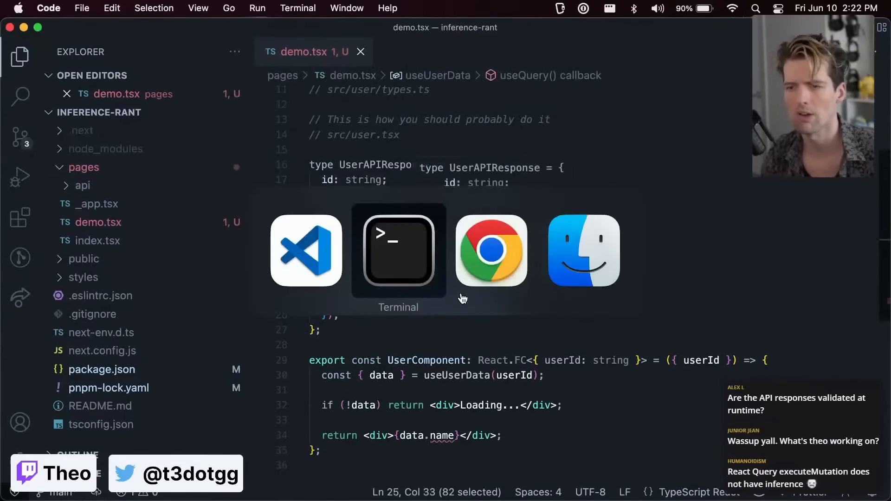
Run pnpm install in Terminal and begin the package import in demo.tsx
click(398, 250)
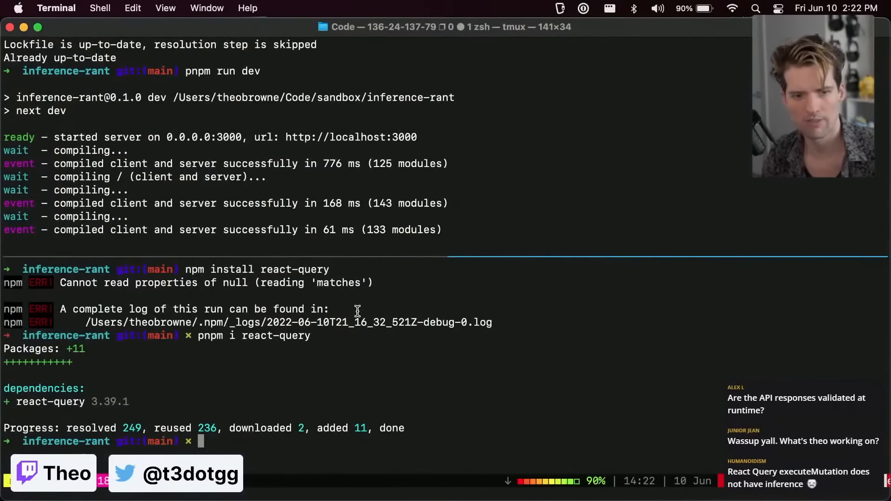
text(pnpm inst)
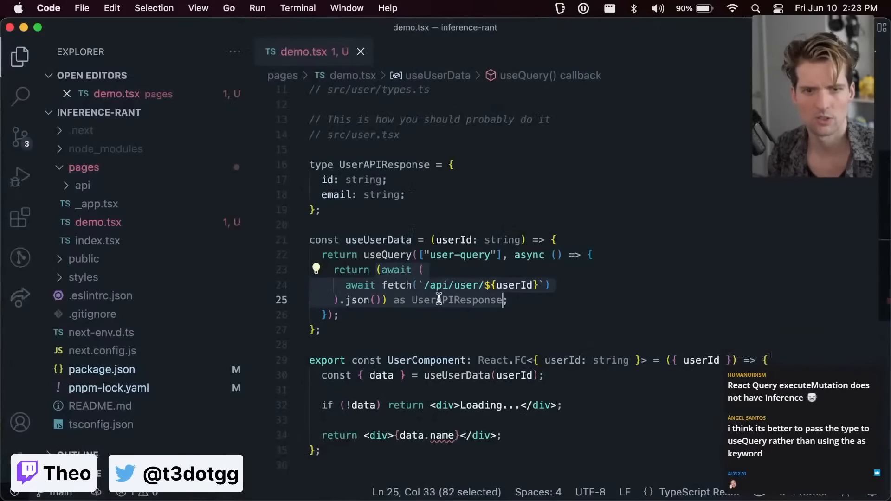
text(imp)
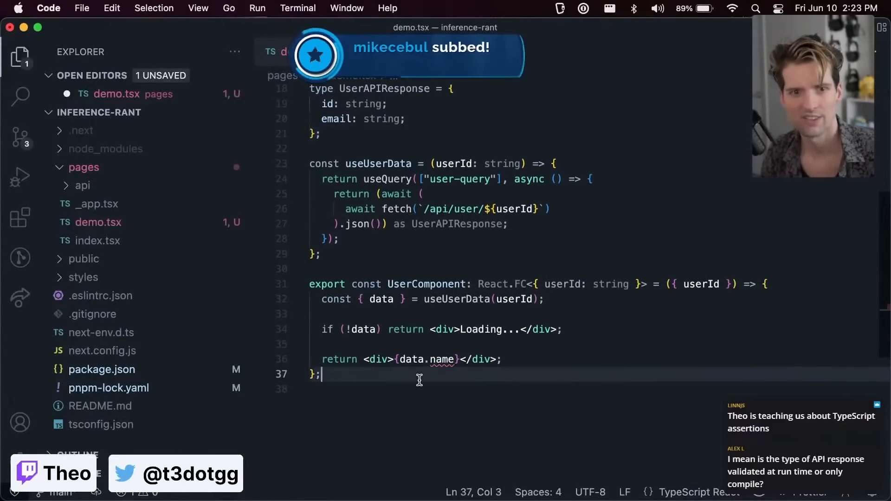
scroll(up, 3)
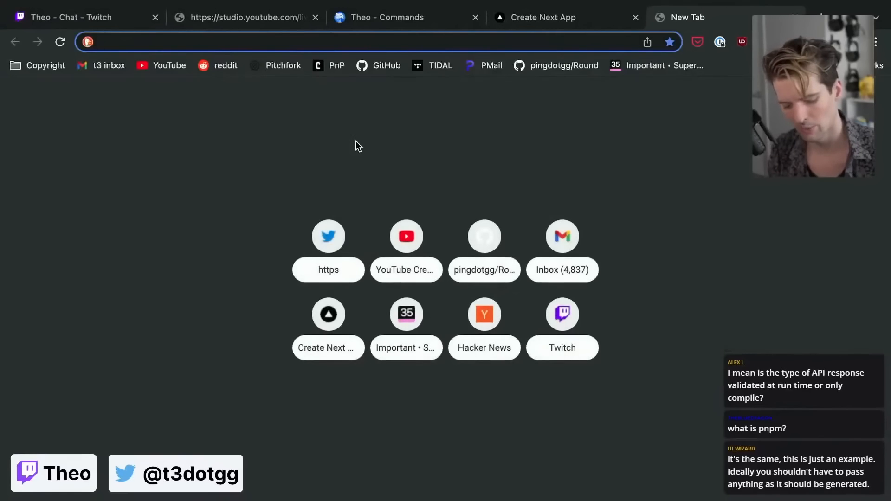
Search zod, open colinhacks/zod on GitHub and scroll to the 'Creating an object schema' example
text(zod)
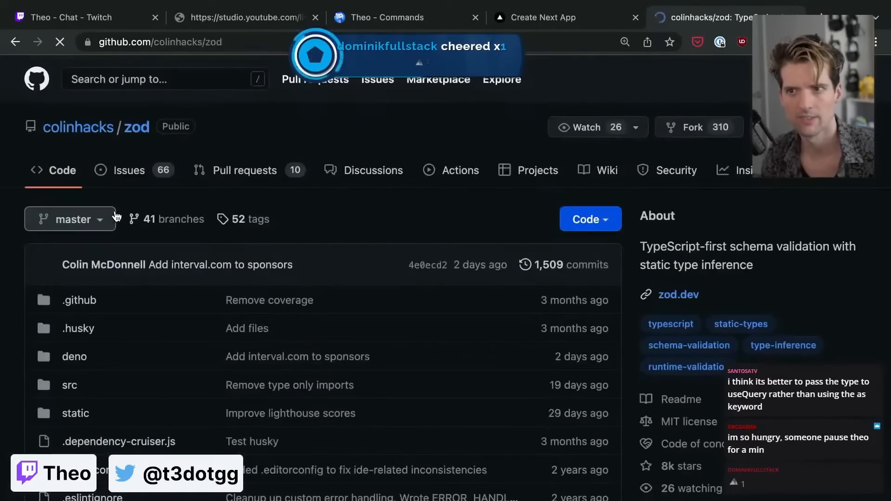
scroll(down, 3)
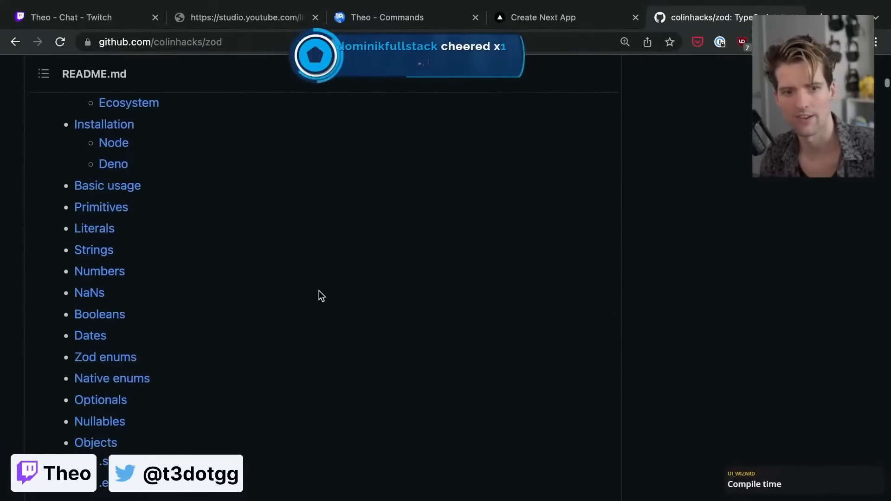
scroll(down, 3)
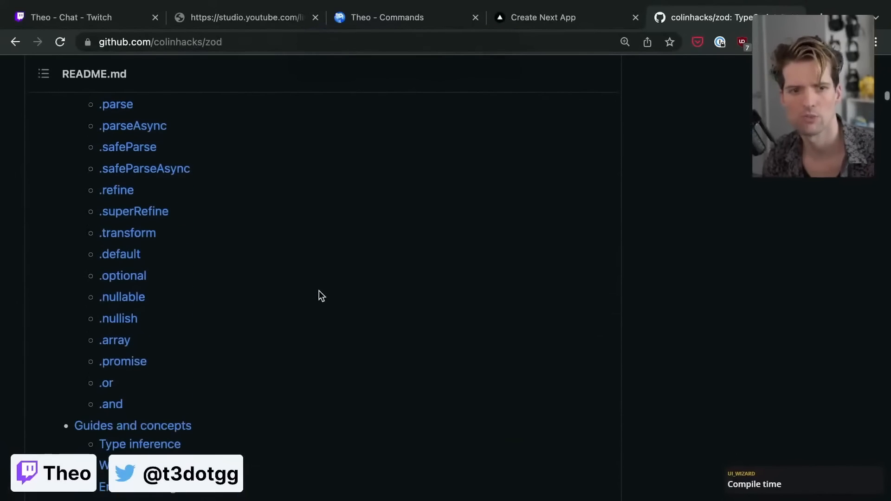
scroll(down, 3)
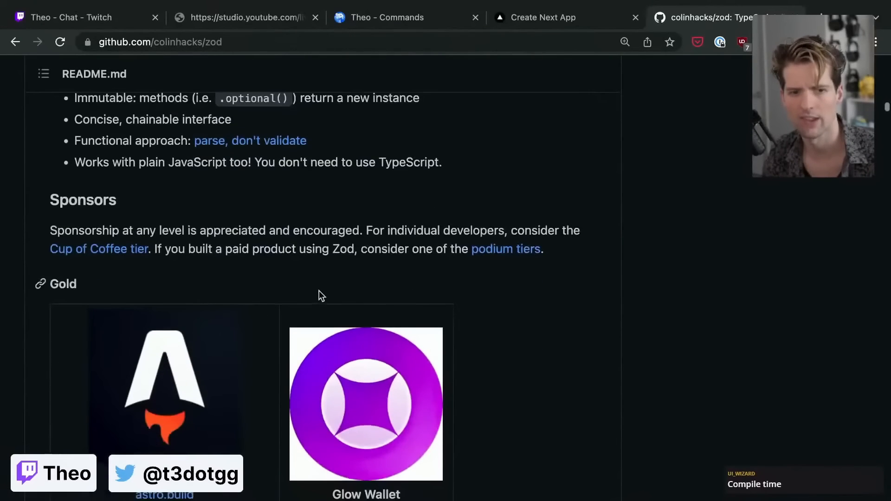
scroll(down, 3)
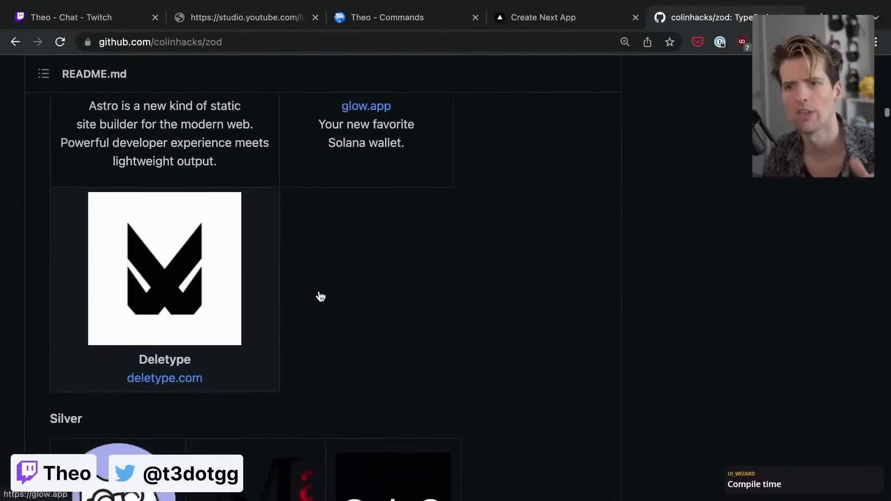
scroll(down, 3)
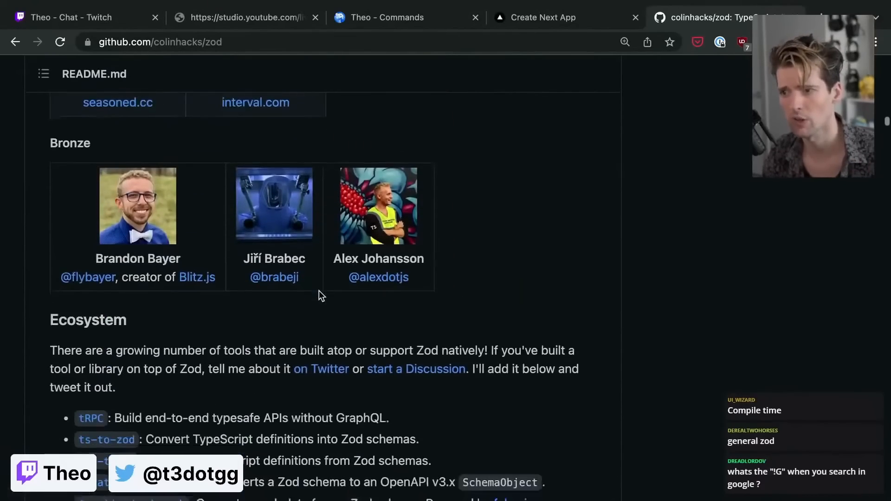
scroll(down, 3)
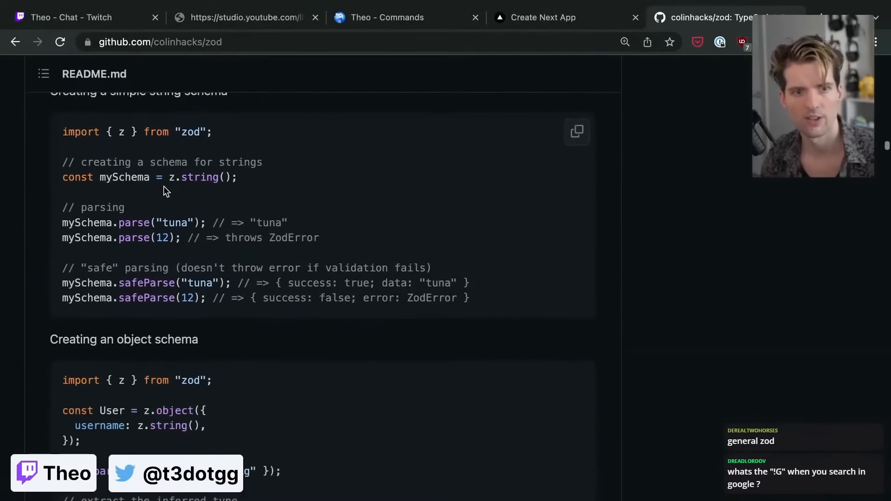
mouse_move(147, 231)
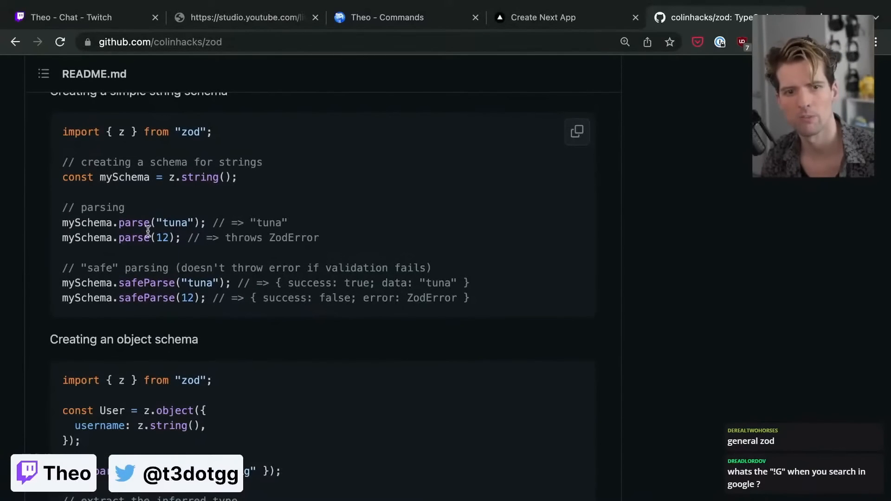
mouse_move(147, 238)
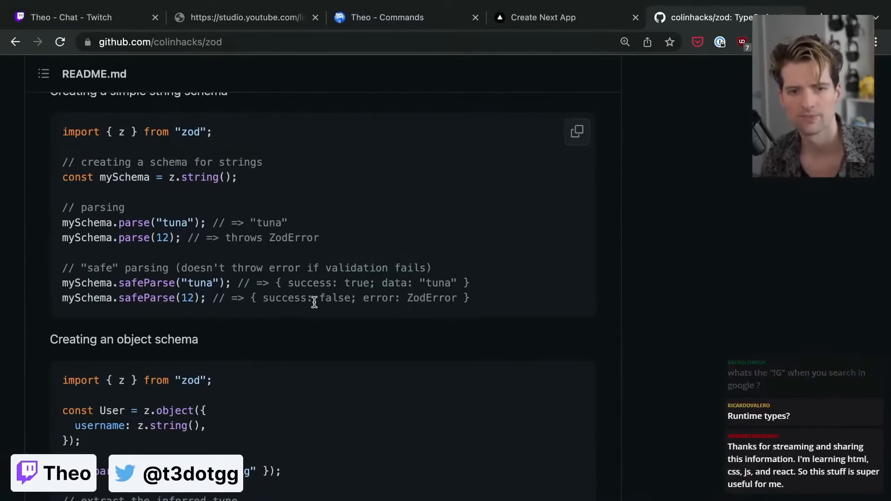
scroll(down, 3)
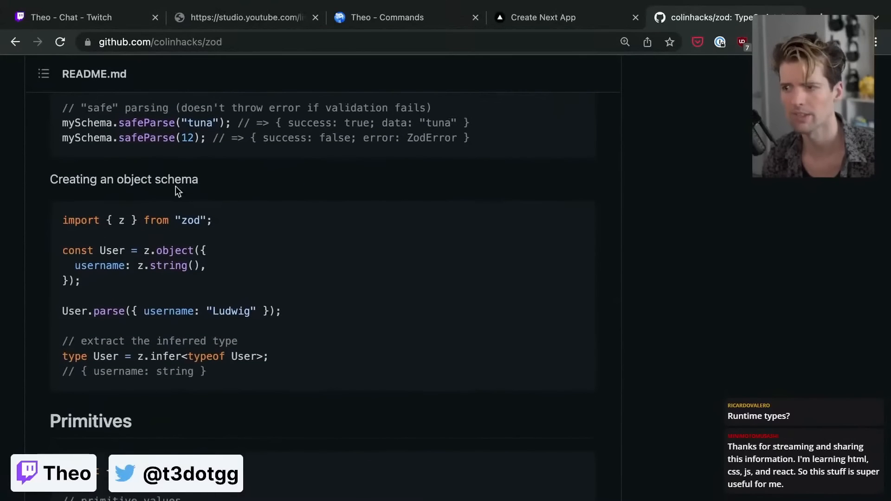
mouse_move(179, 335)
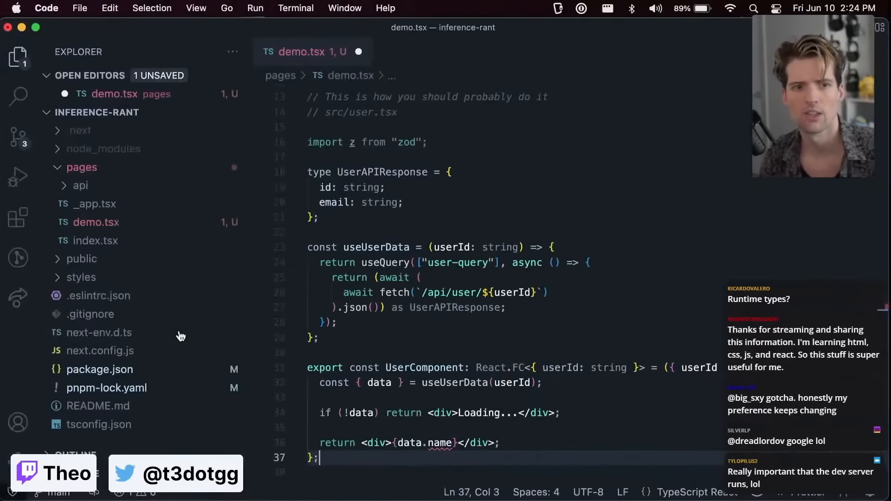
Declare const userValidator = z.object with id: z.string().min(5).max()
click(352, 142)
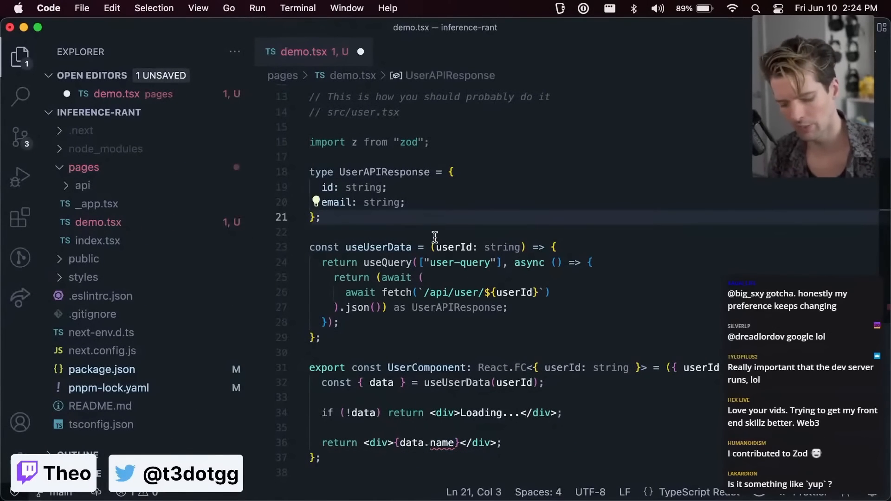
text(const User)
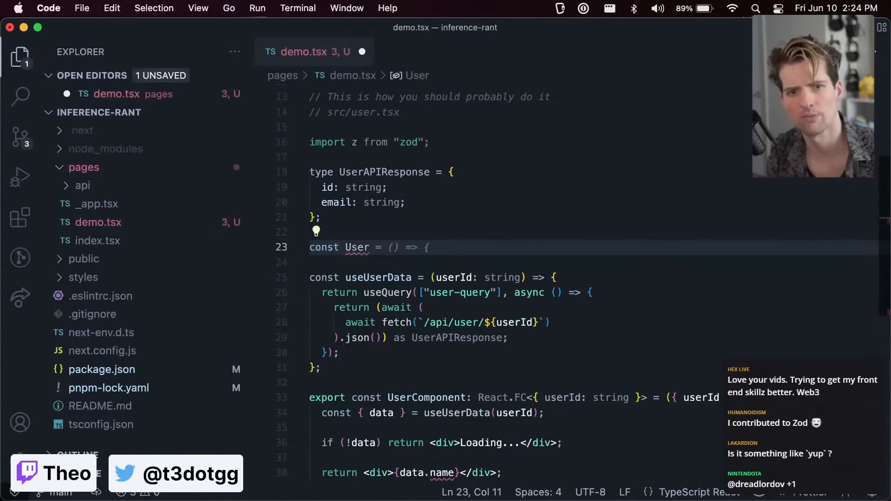
text(userValidator =)
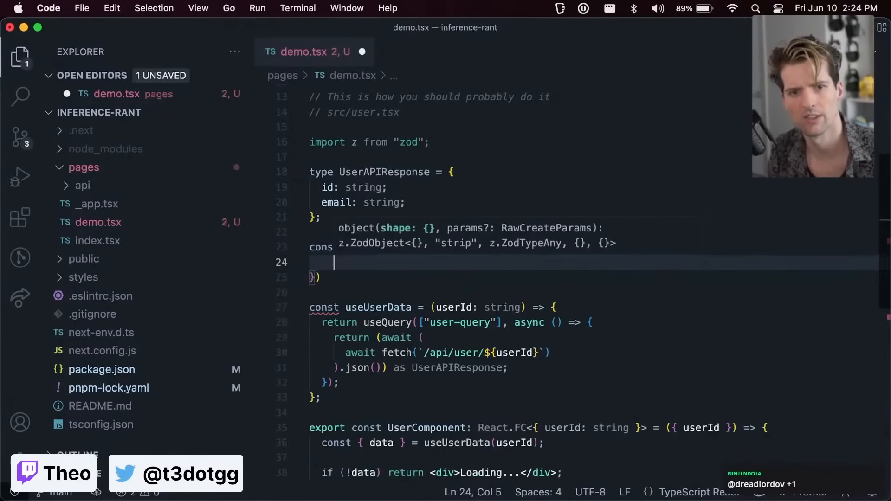
text(id: z.string(),)
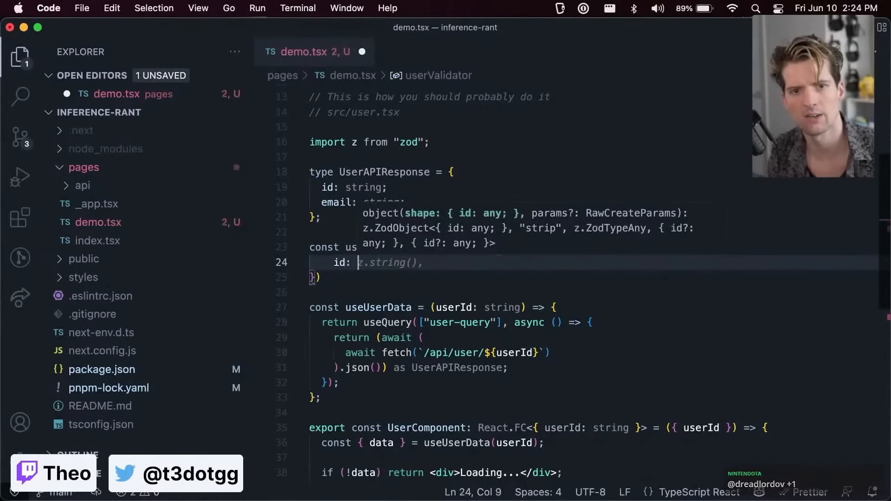
text(.min(),)
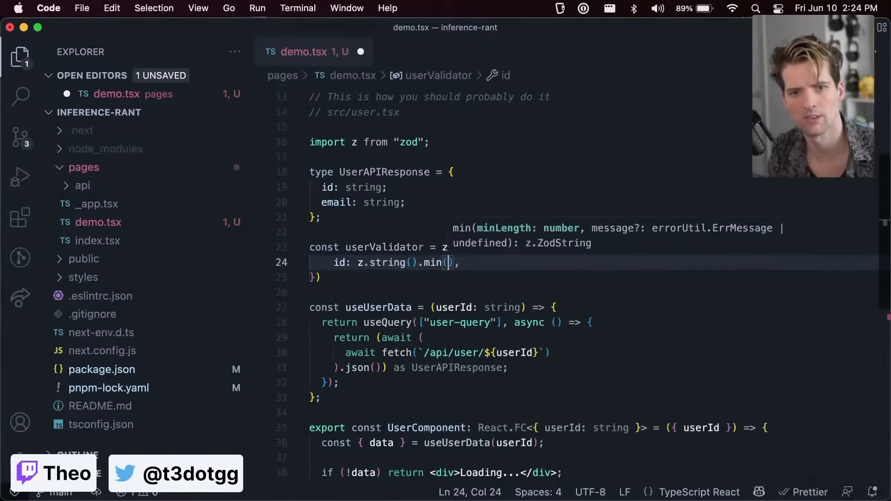
text(5).max()
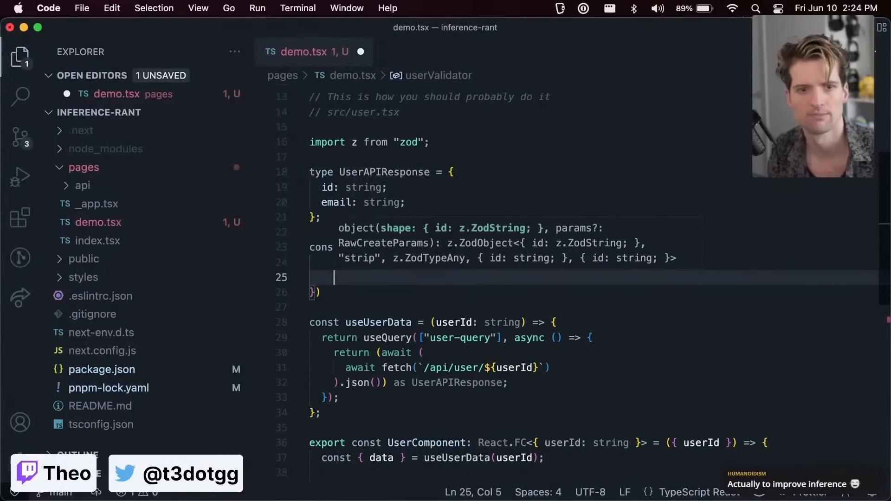
Add email: z.string().email() and a name string field to userValidator
text(email: z.string().email(),)
text(name: z)
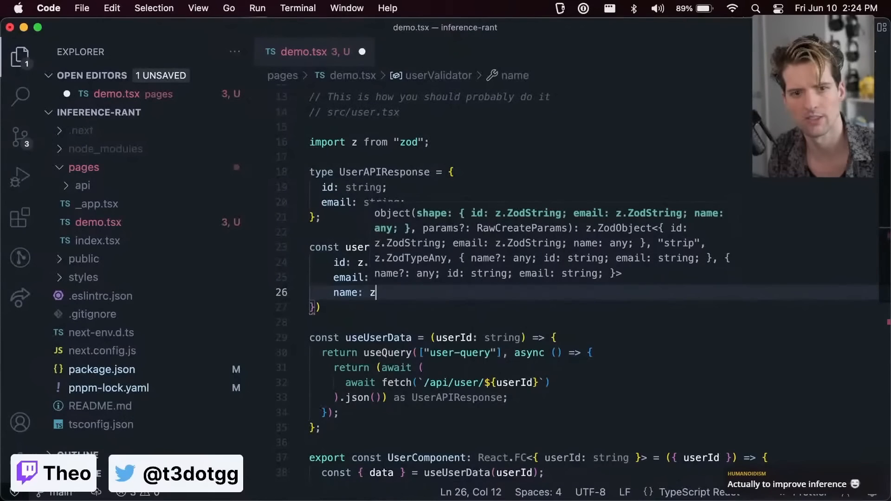
text(.string(),)
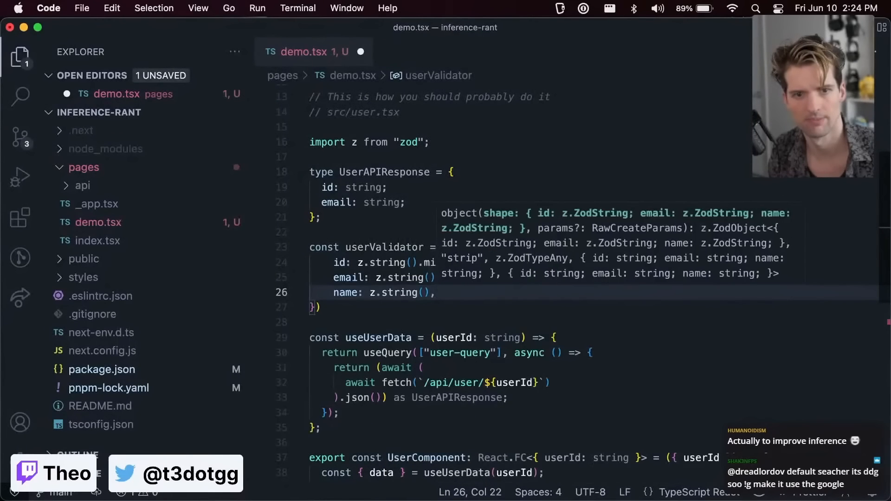
text(.email(),)
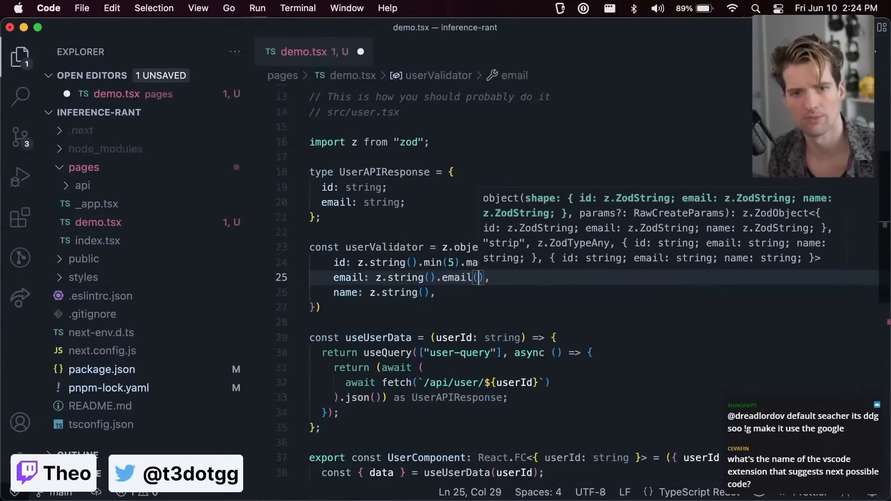
text(.optional()
text(return userValidator.validate(res);)
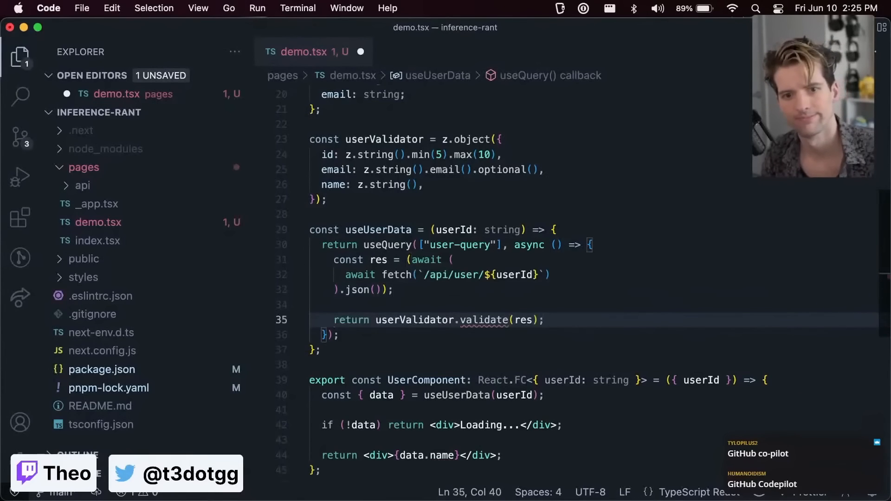
mouse_move(490, 320)
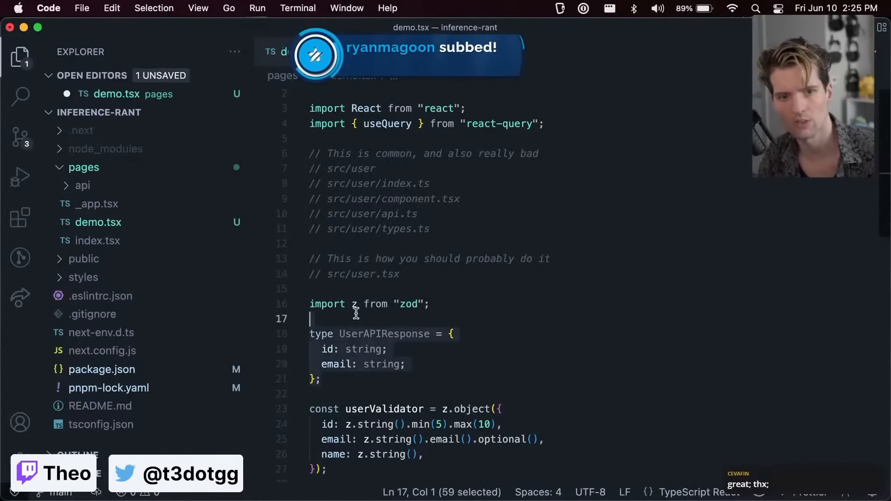
Delete the UserAPIResponse type and return userValidator.parse(res) from the one-line fetch
scroll(down, 3)
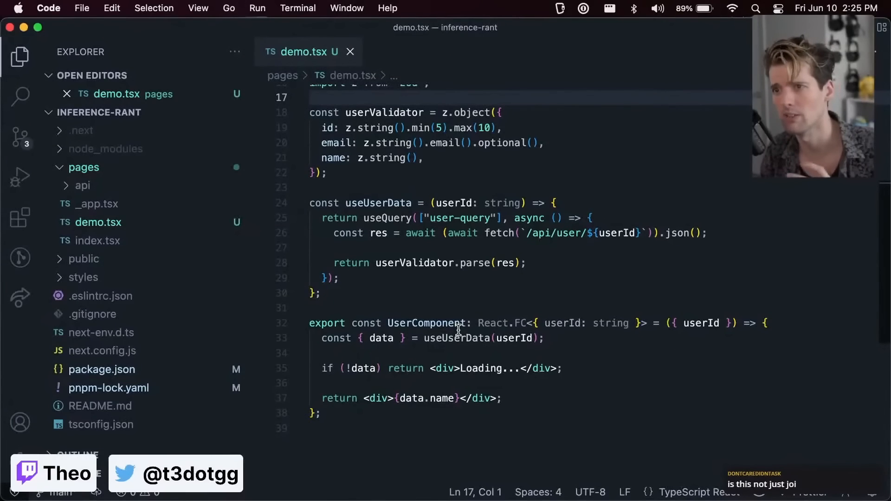
click(328, 172)
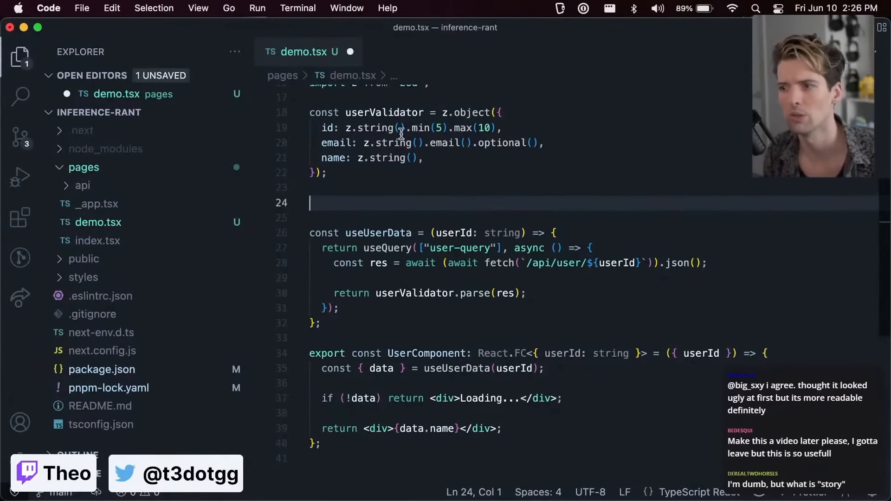
mouse_move(387, 112)
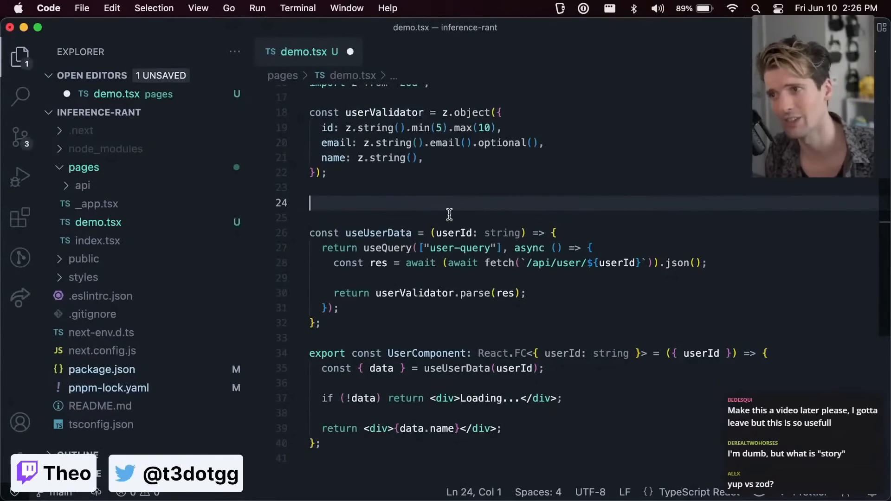
Declare type UserType = z.infer<typeof userValidator>; after the validator
text(type User = z.infer<typeof userValidator>;)
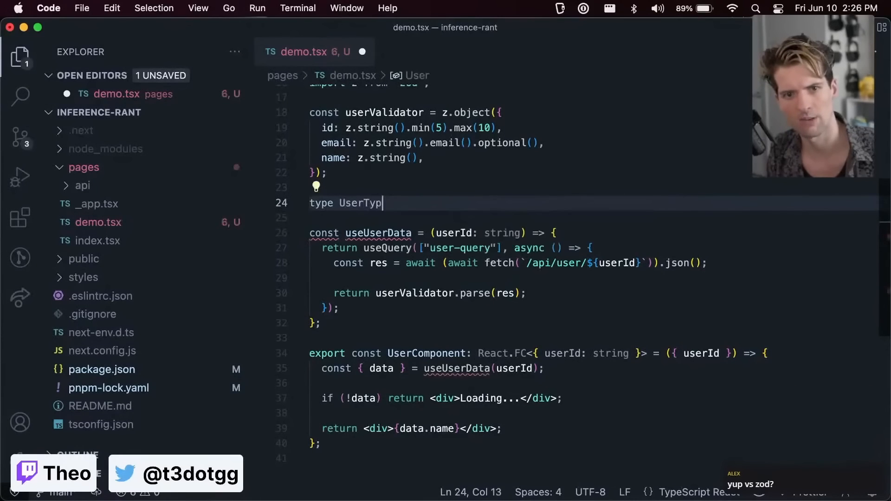
text(e = z.infer<typeof userValidator>;)
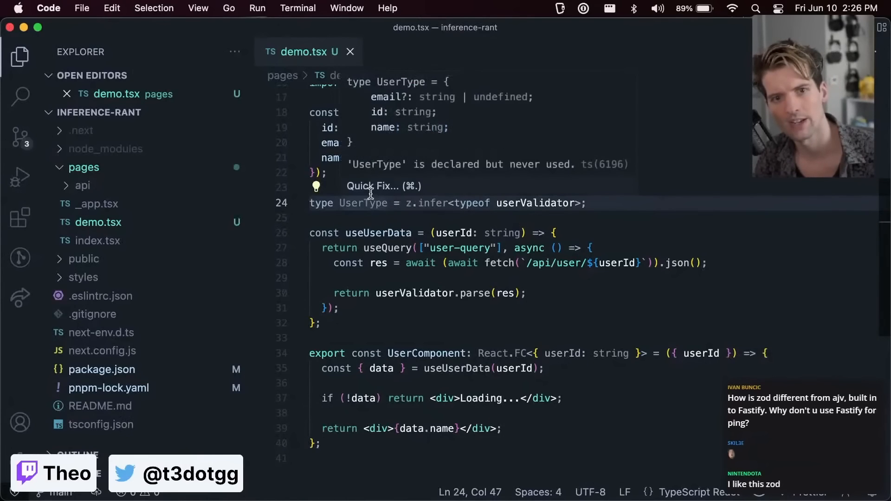
mouse_move(486, 96)
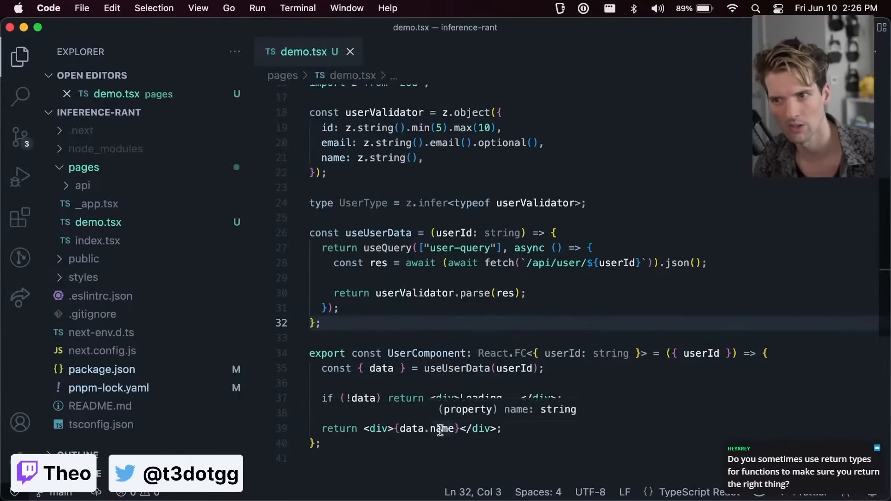
Rename userValidator's name key to username, leaving data.name flagged
click(334, 158)
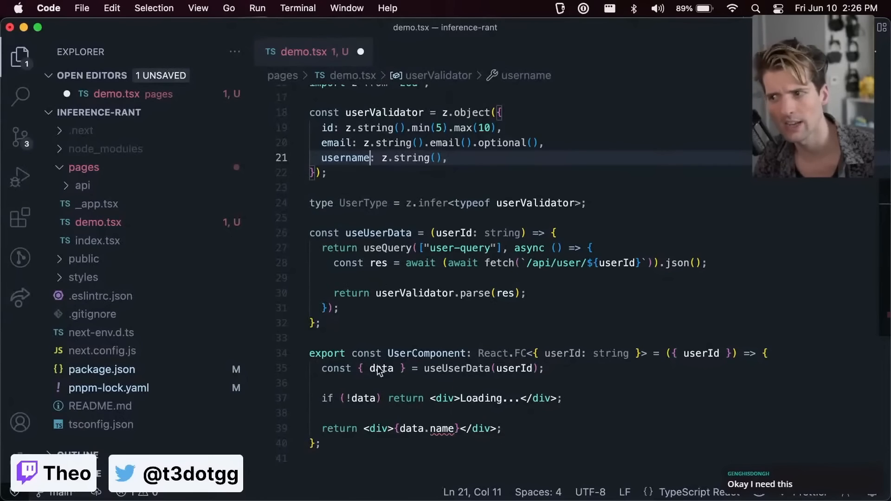
mouse_move(443, 429)
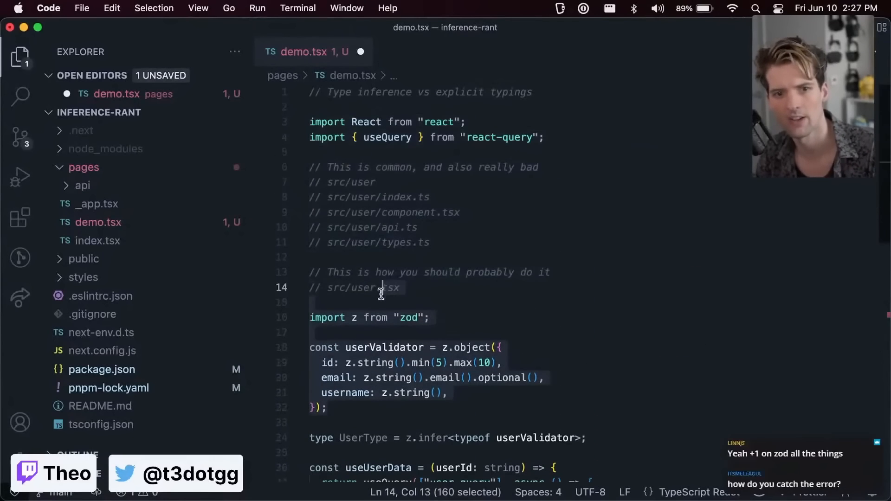
scroll(down, 3)
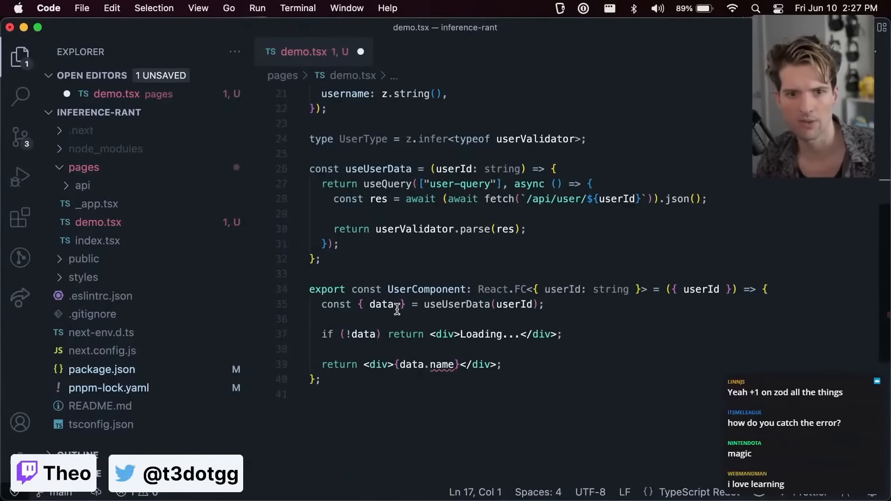
Destructure error and return <div>Oh no there was an error!</div> when it is set
text(, error)
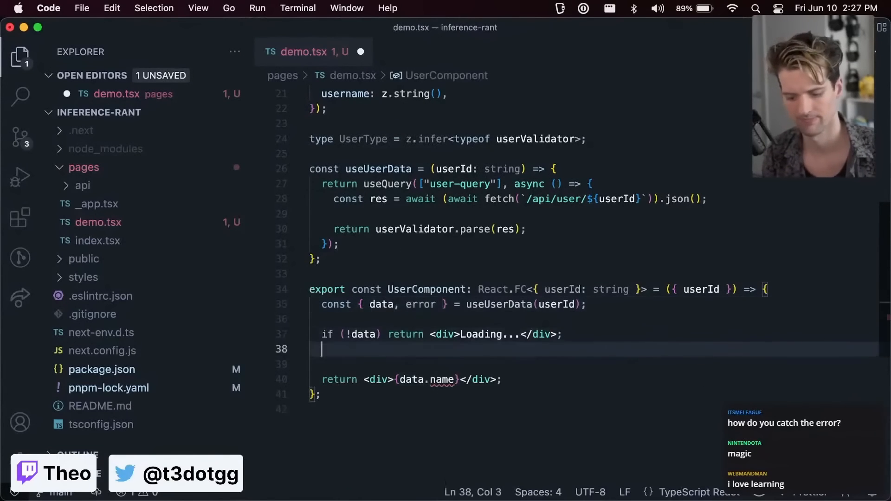
text(if (error)return)
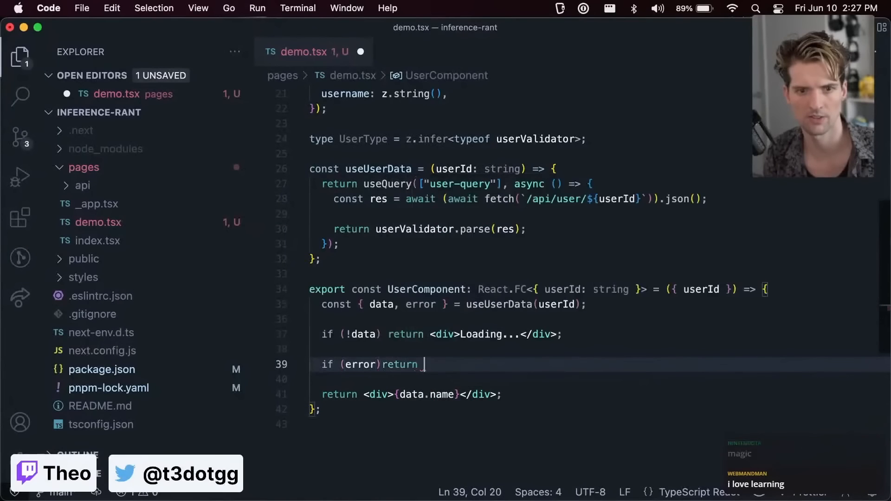
text(<div>Oh </div>)
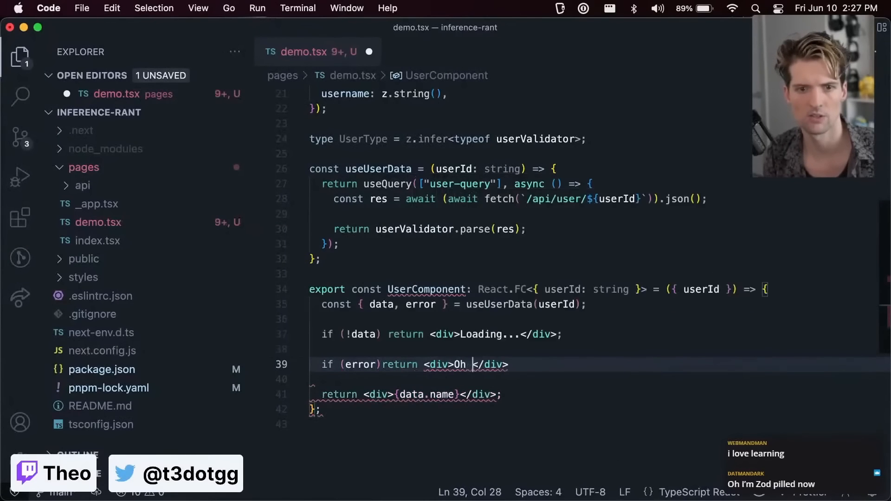
text(no there was an error! {error.)
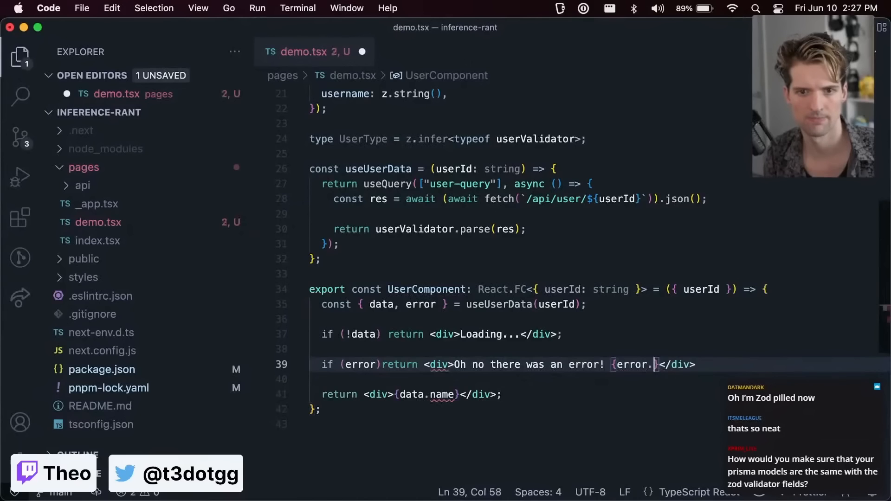
click(309, 319)
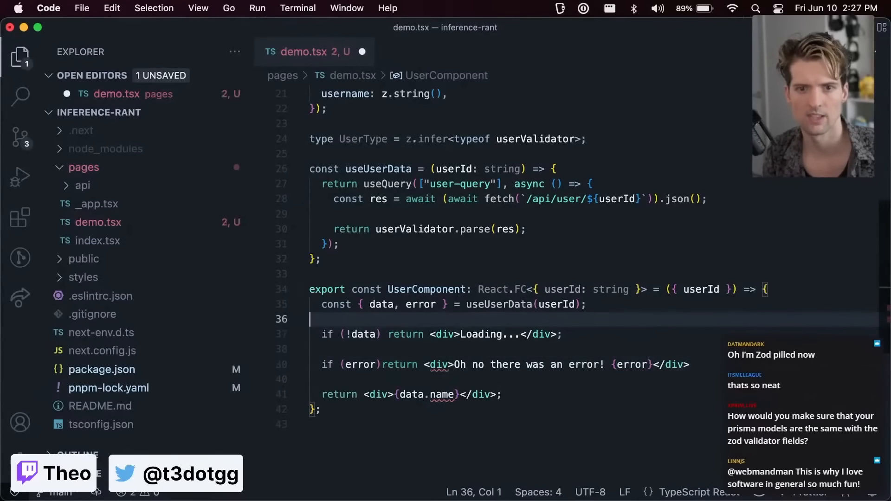
mouse_move(438, 368)
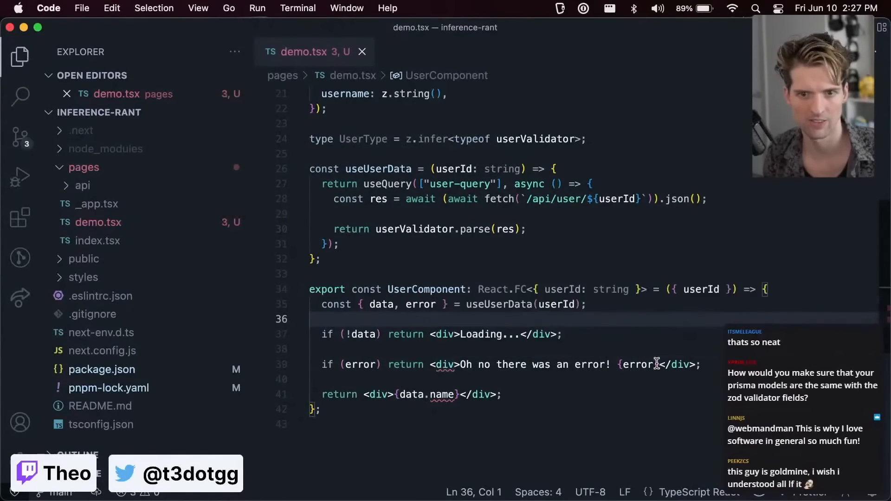
mouse_move(645, 364)
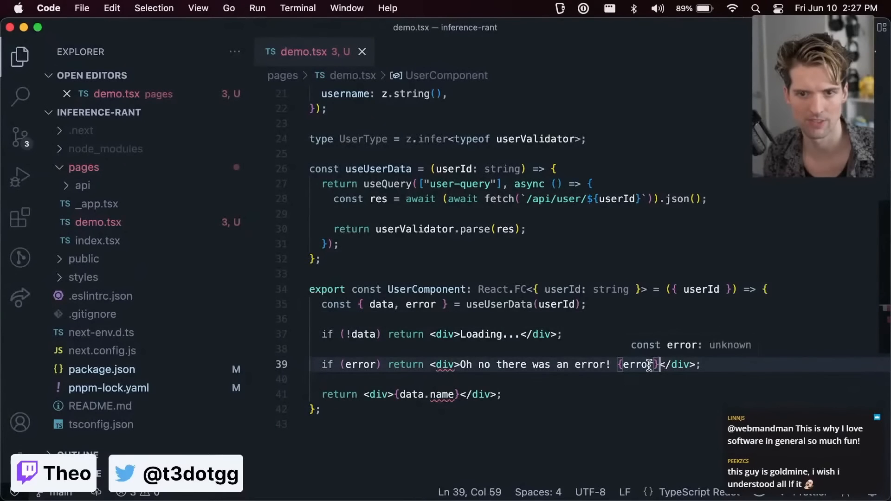
key(Backspace)
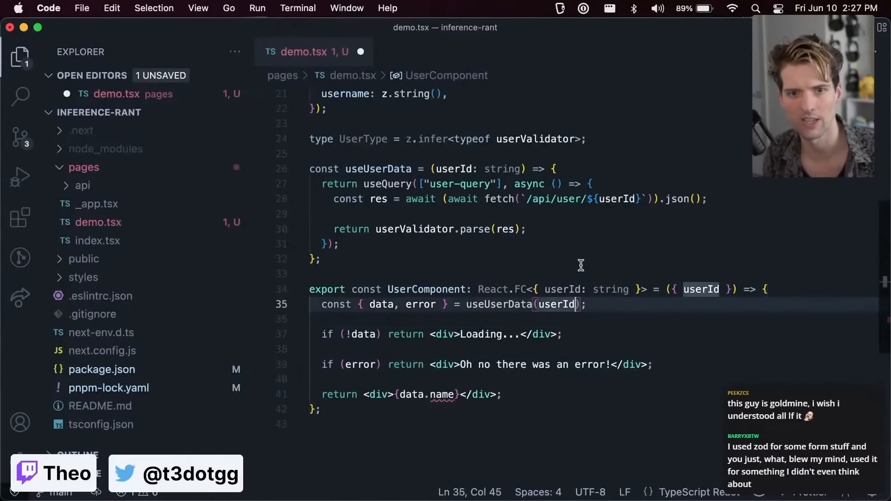
Add onError: (err) => console.error("oh no something went wrong!", err) to useQuery and save
click(330, 244)
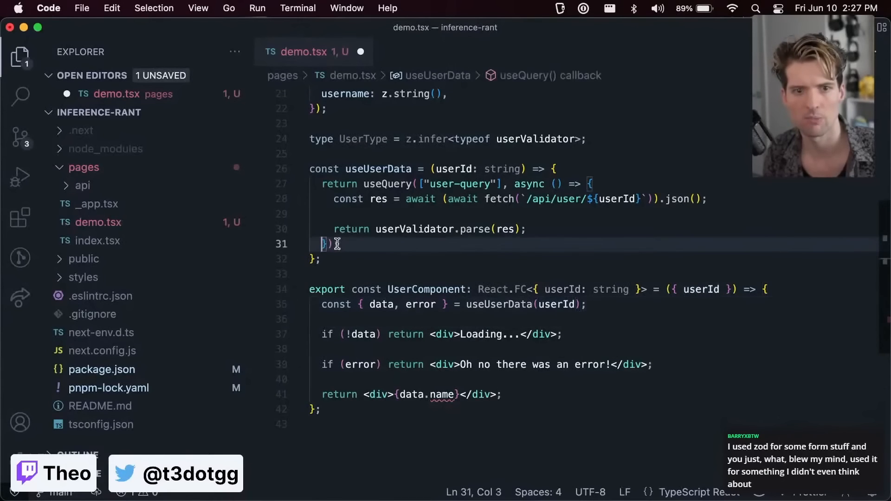
text(, {)
text(onError: (err) =)
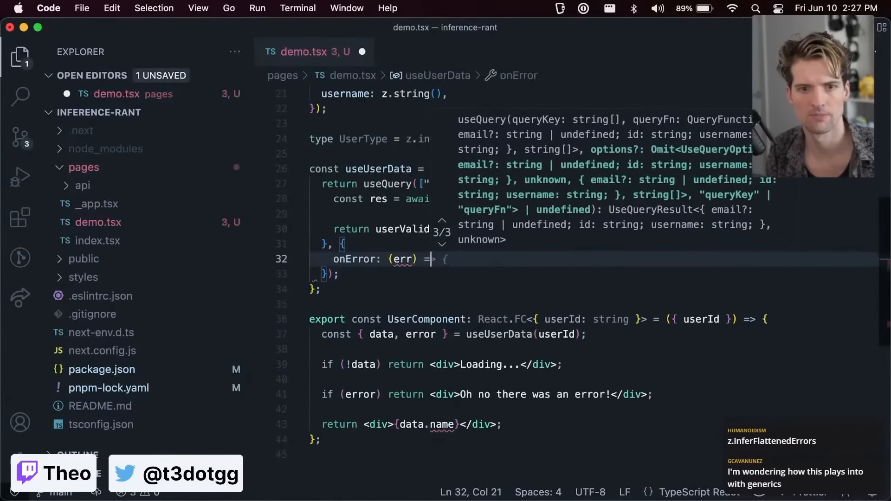
text(console.error("oh no something w)
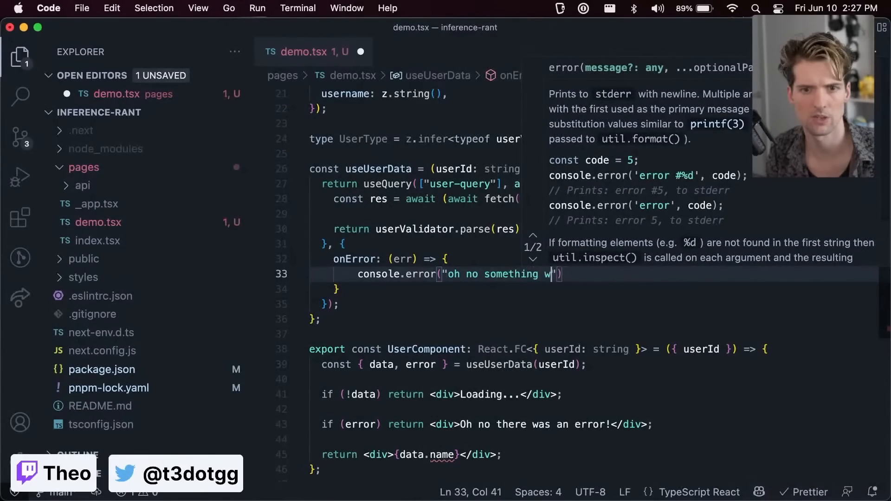
text(ent wrong!", err)
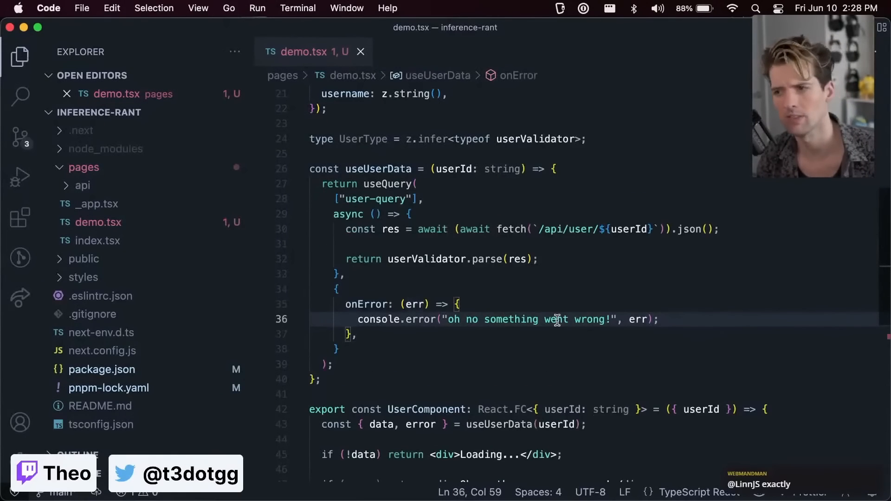
mouse_move(423, 424)
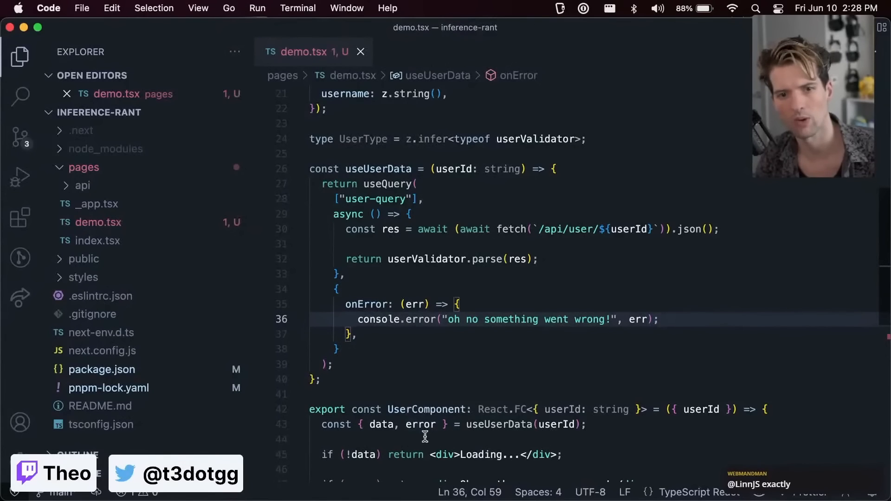
double_click(420, 424)
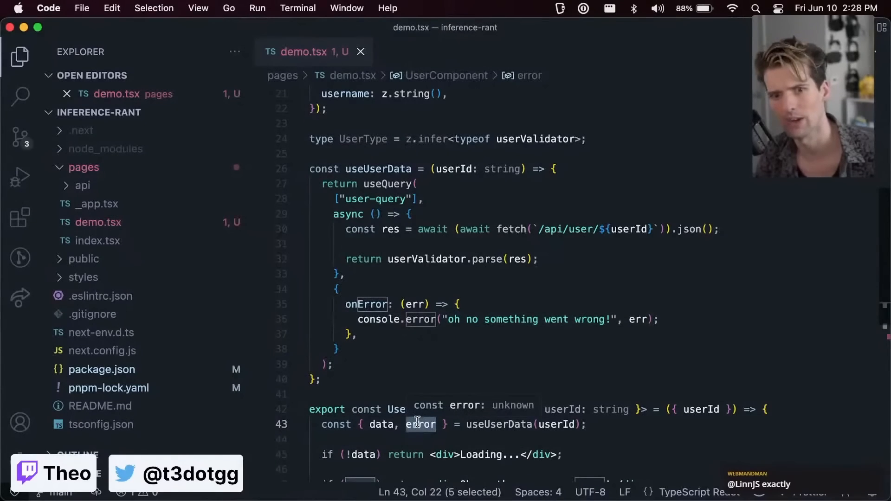
scroll(down, 3)
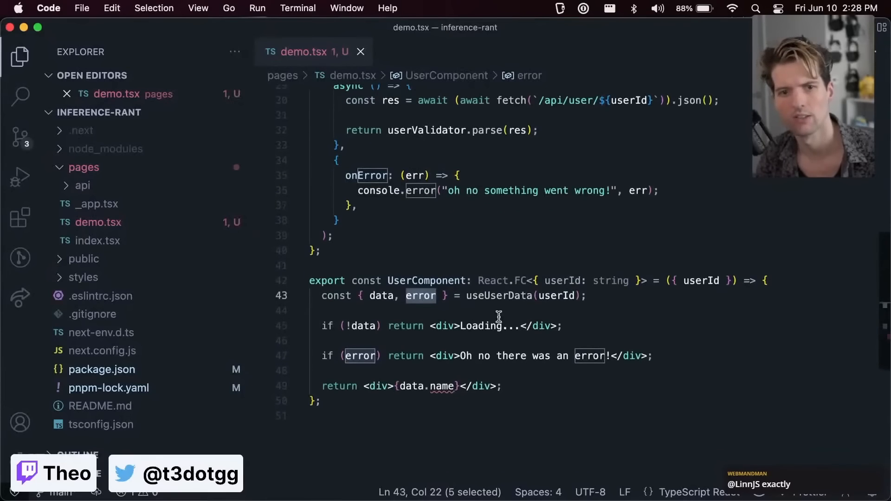